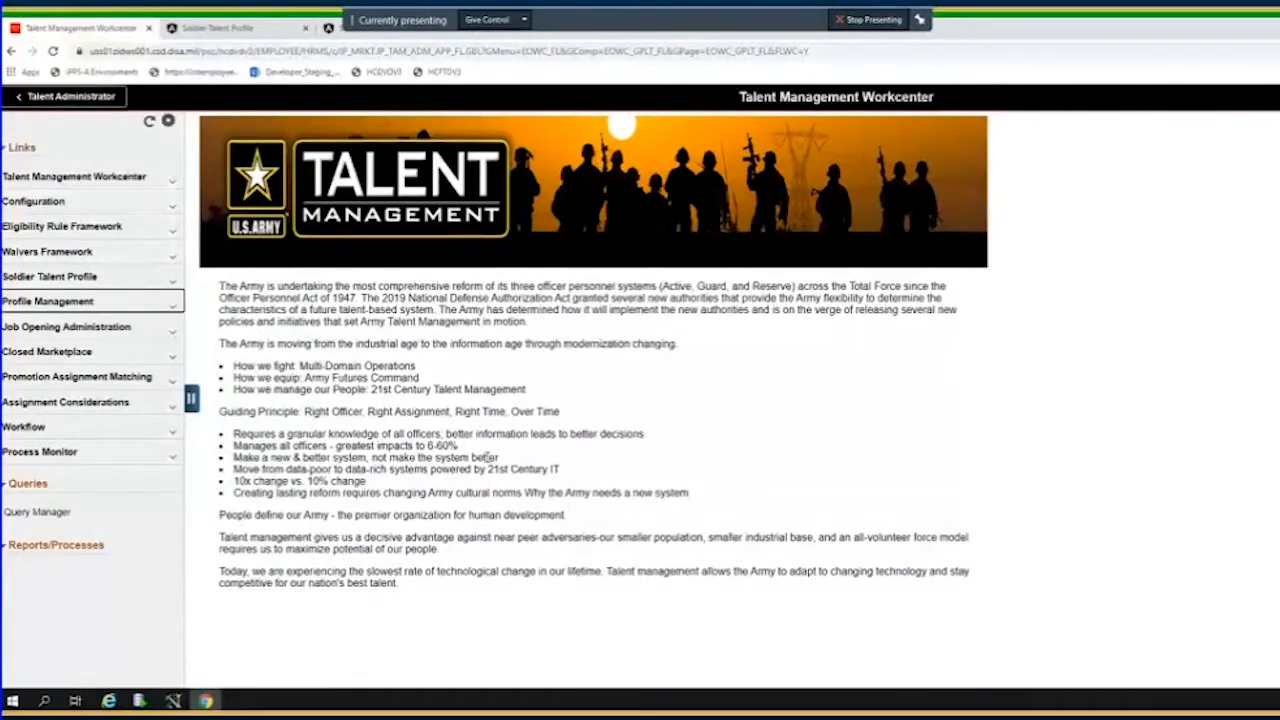
{"action": "mouse_move", "coordinate": [90, 376]}
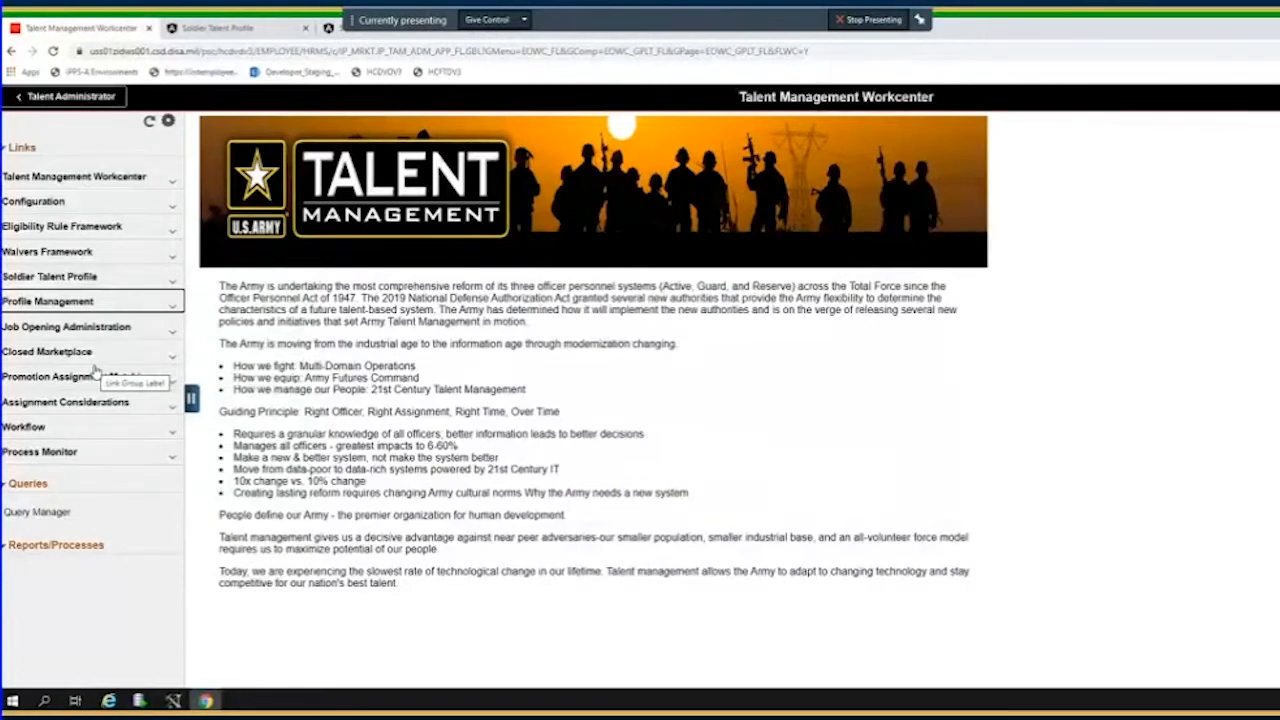
Open the Closed Market Configuration for market 13, 'Checkpoint 3 Closed Marketplace Demonstration'
{"action": "left_click", "coordinate": [47, 351]}
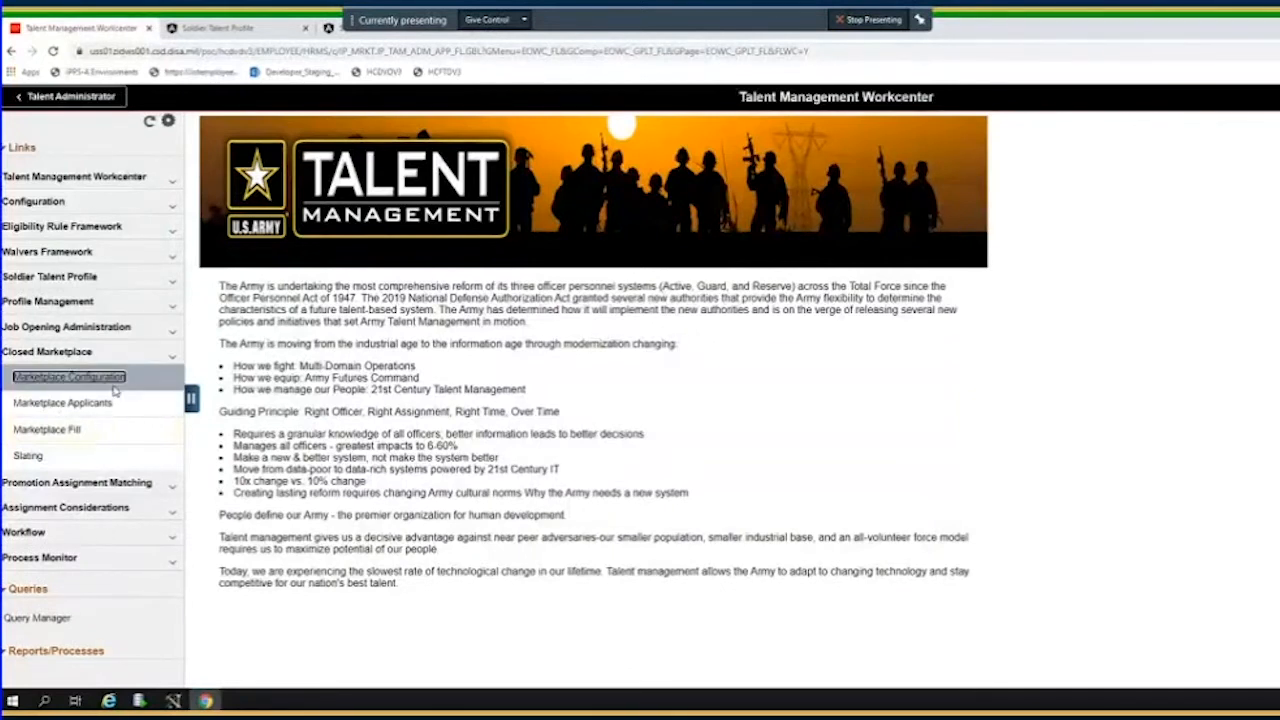
{"action": "left_click", "coordinate": [68, 377]}
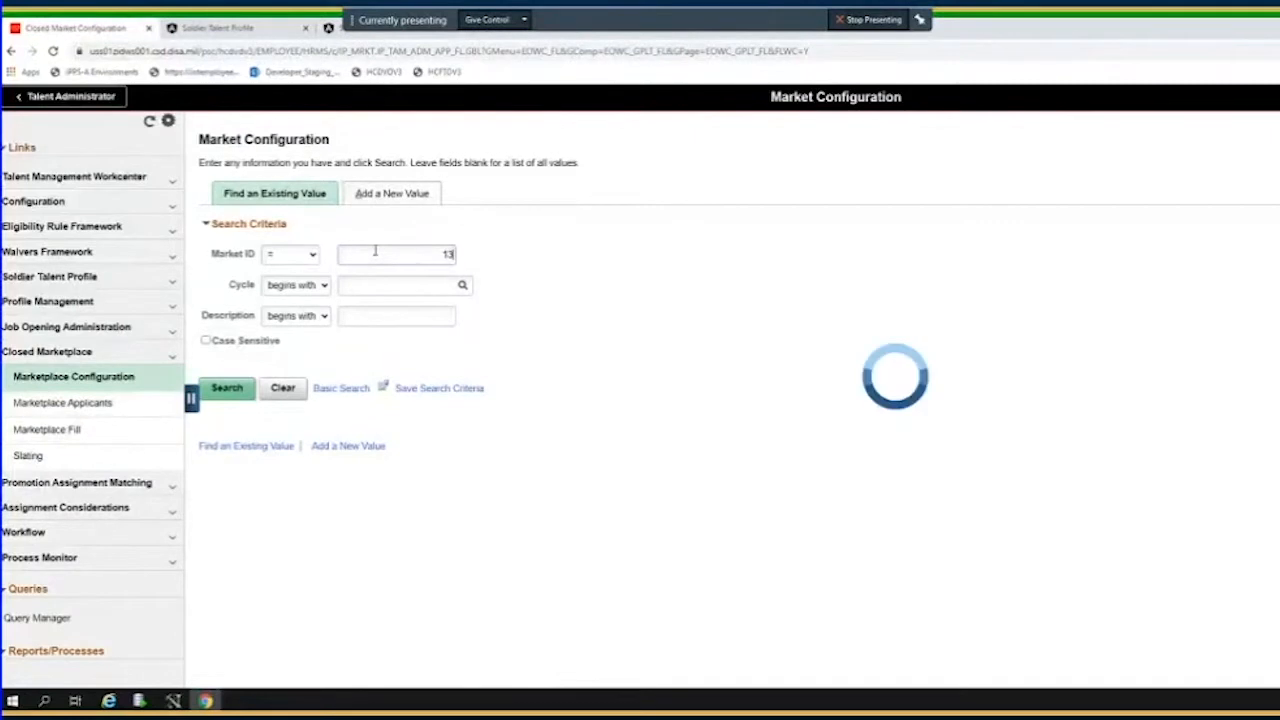
{"action": "left_click", "coordinate": [227, 388]}
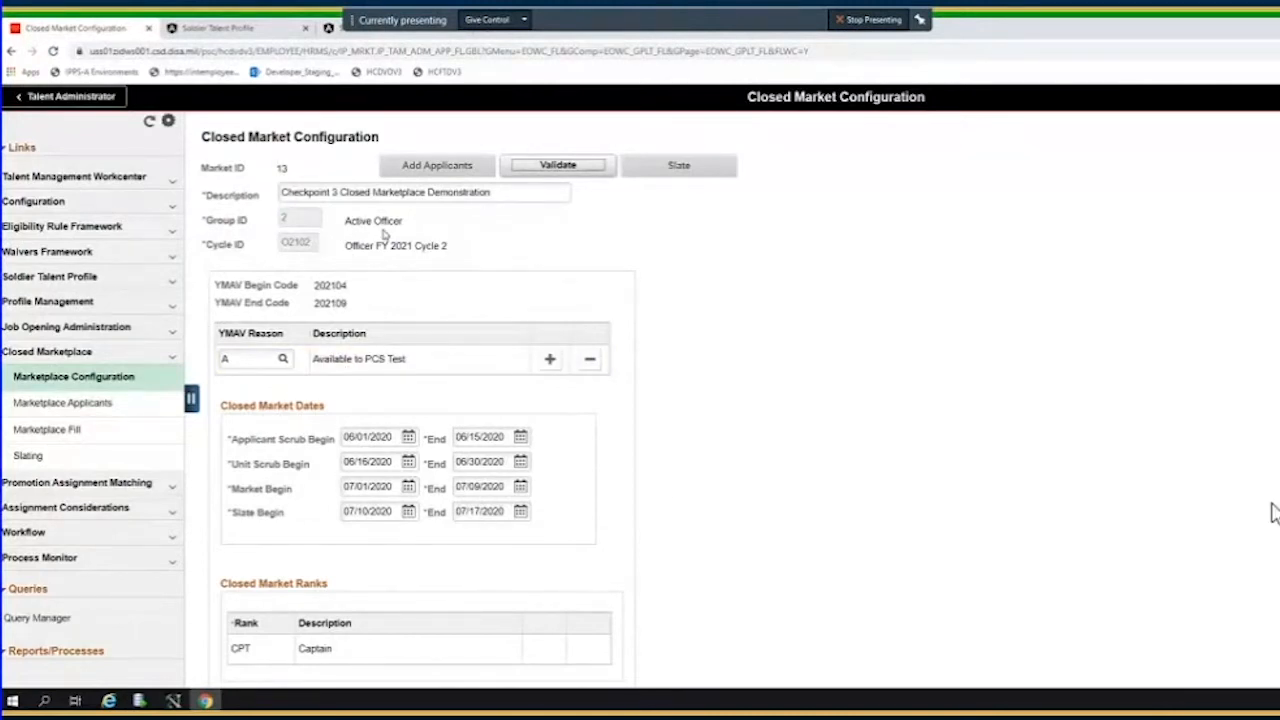
{"action": "left_click", "coordinate": [240, 648]}
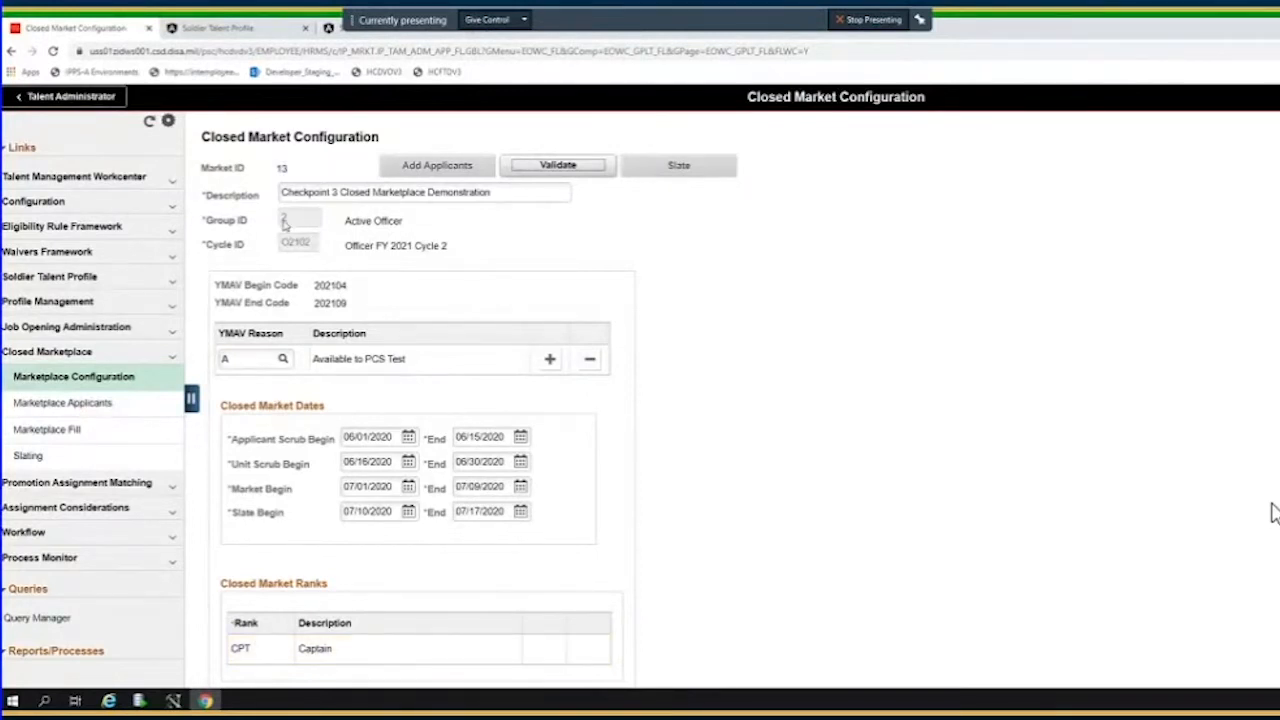
{"action": "left_click", "coordinate": [240, 648]}
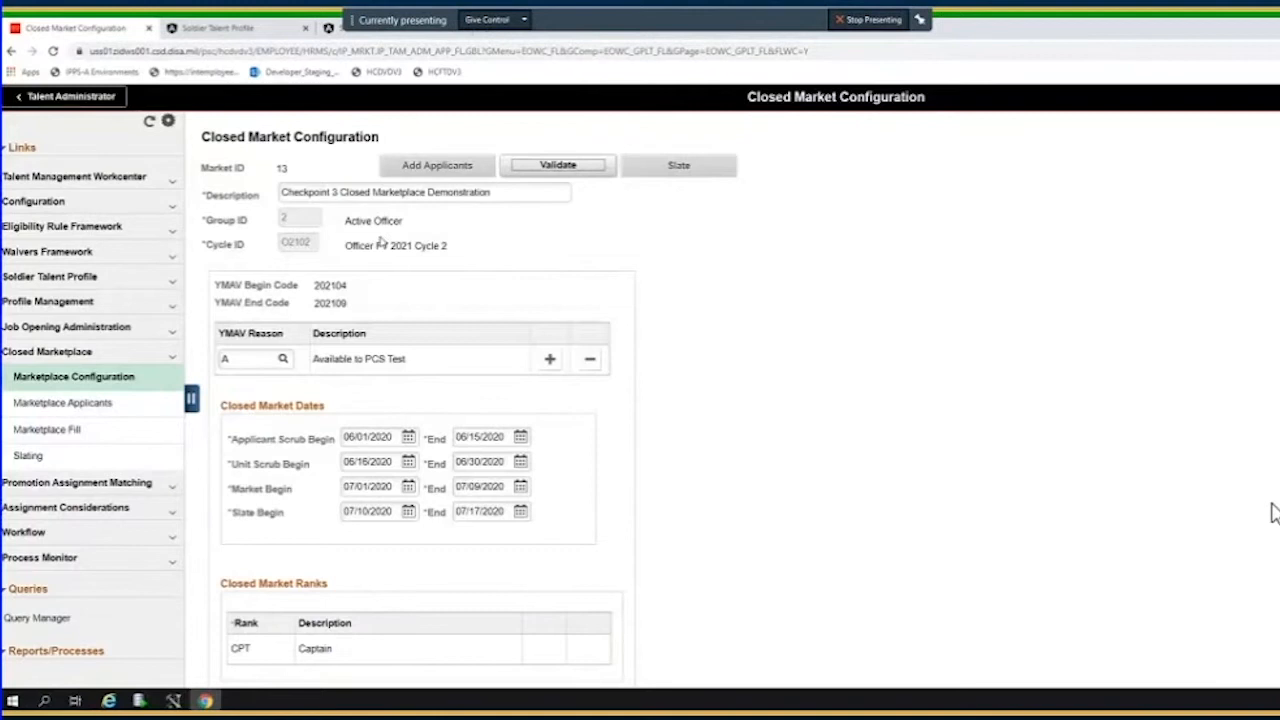
{"action": "mouse_move", "coordinate": [448, 297]}
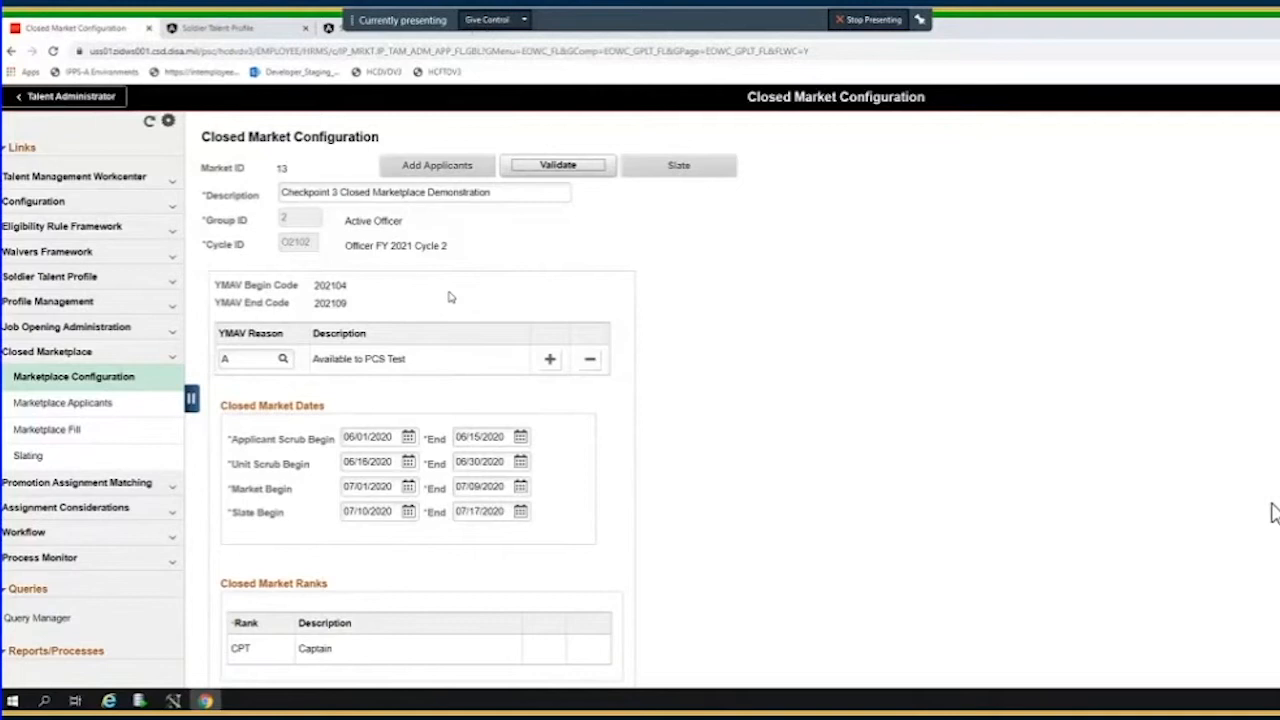
{"action": "mouse_move", "coordinate": [293, 254]}
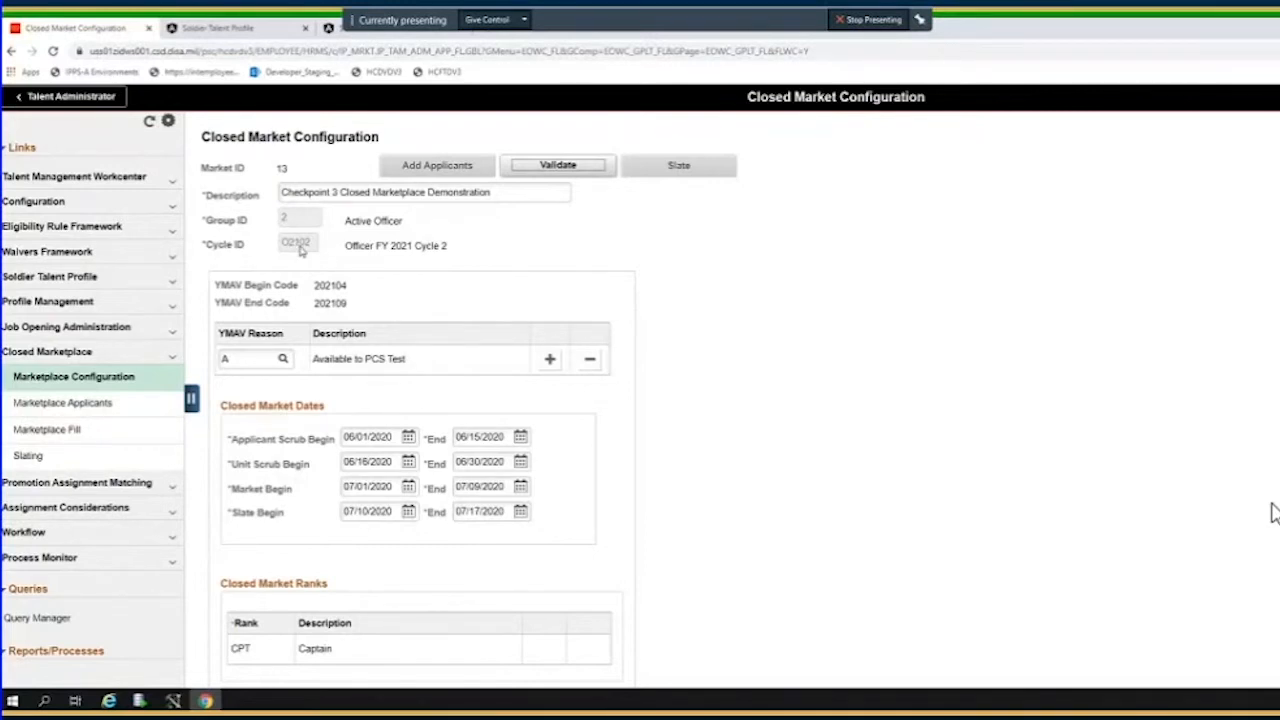
{"action": "mouse_move", "coordinate": [329, 291]}
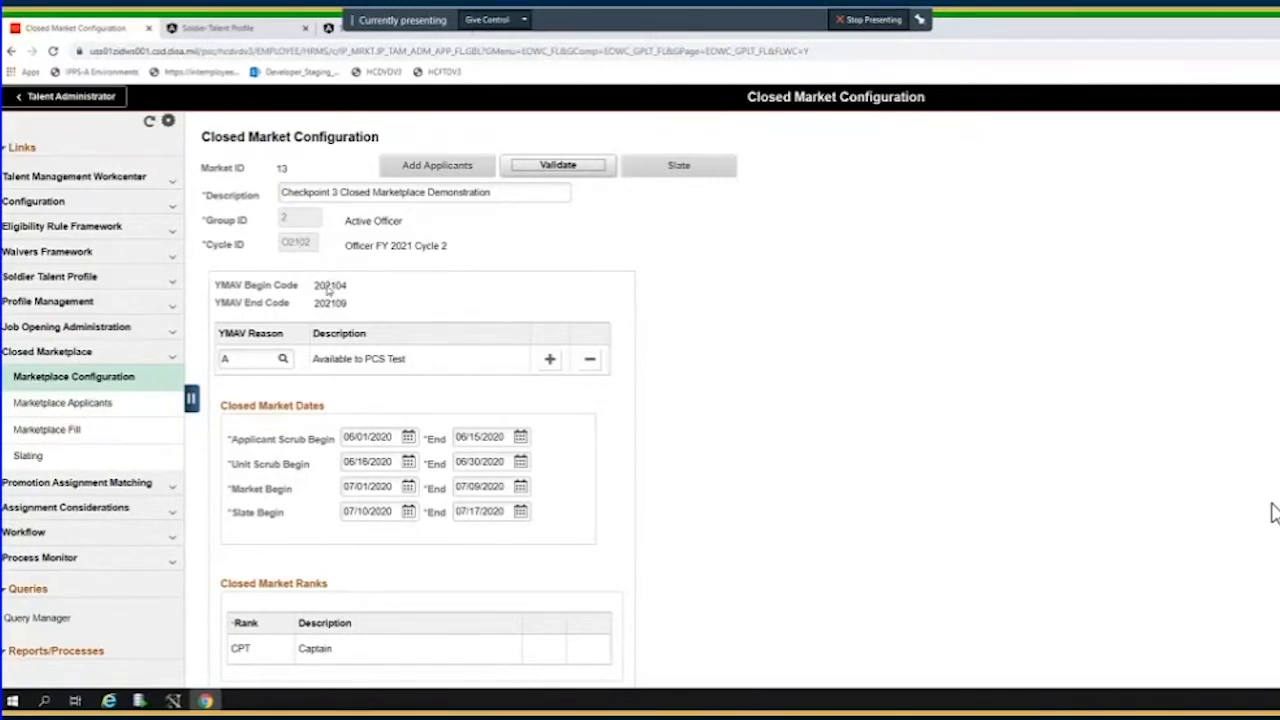
{"action": "mouse_move", "coordinate": [420, 344]}
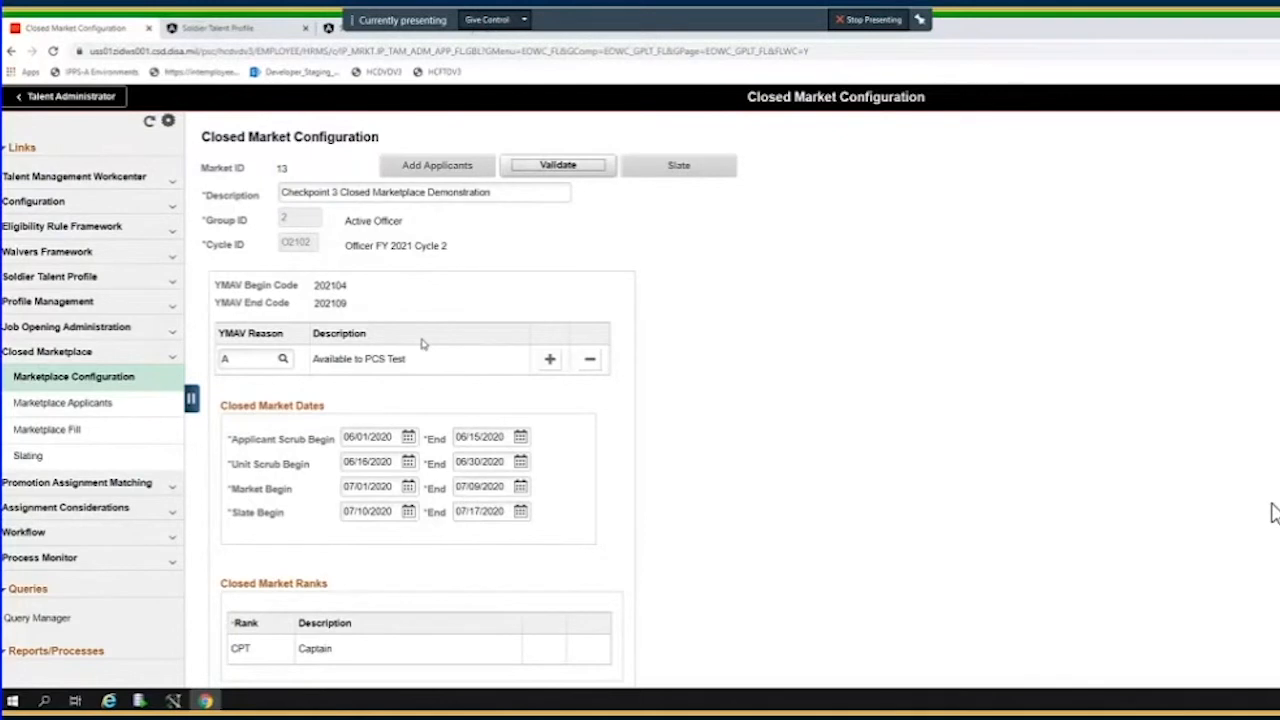
{"action": "left_click", "coordinate": [250, 358]}
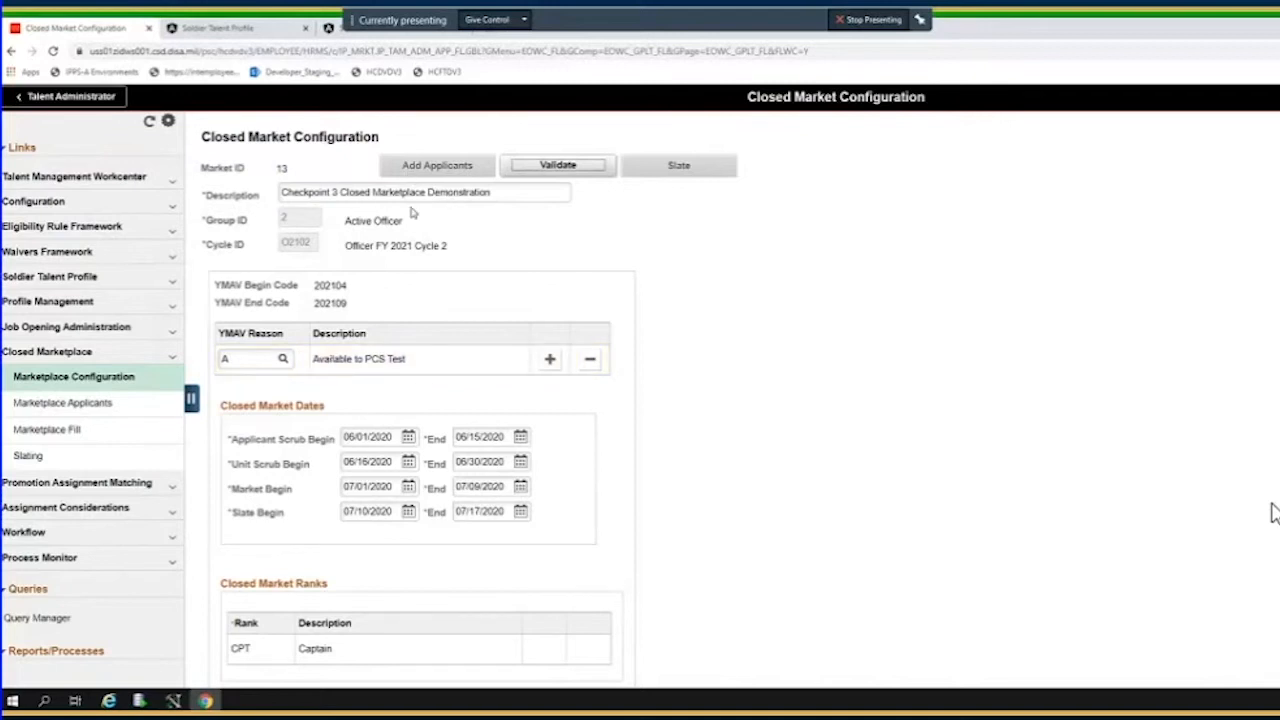
{"action": "mouse_move", "coordinate": [460, 260]}
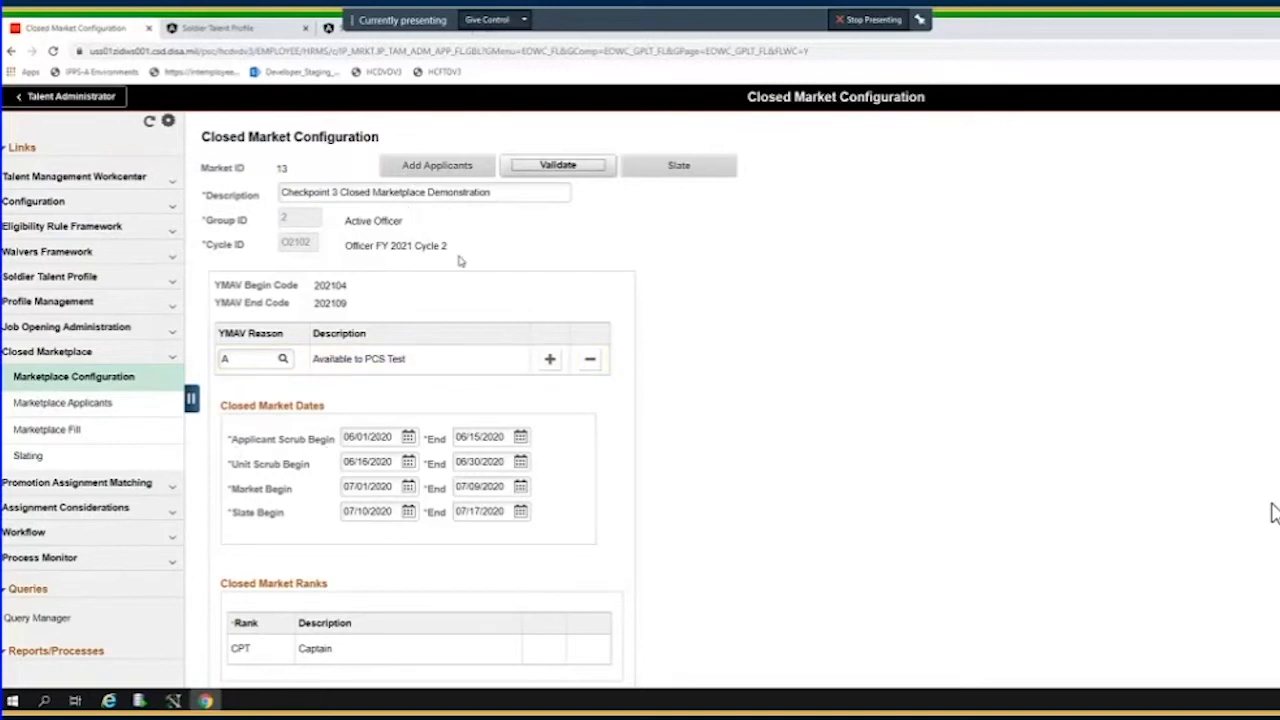
{"action": "mouse_move", "coordinate": [265, 607]}
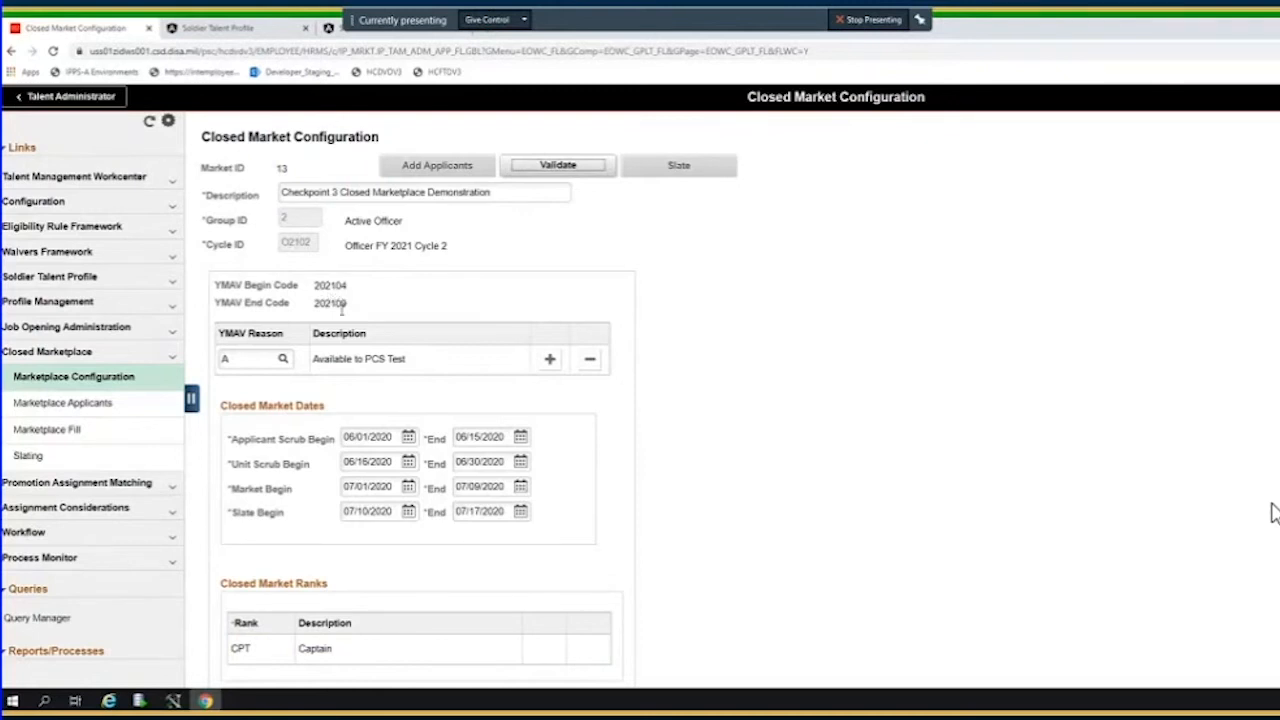
{"action": "mouse_move", "coordinate": [376, 313]}
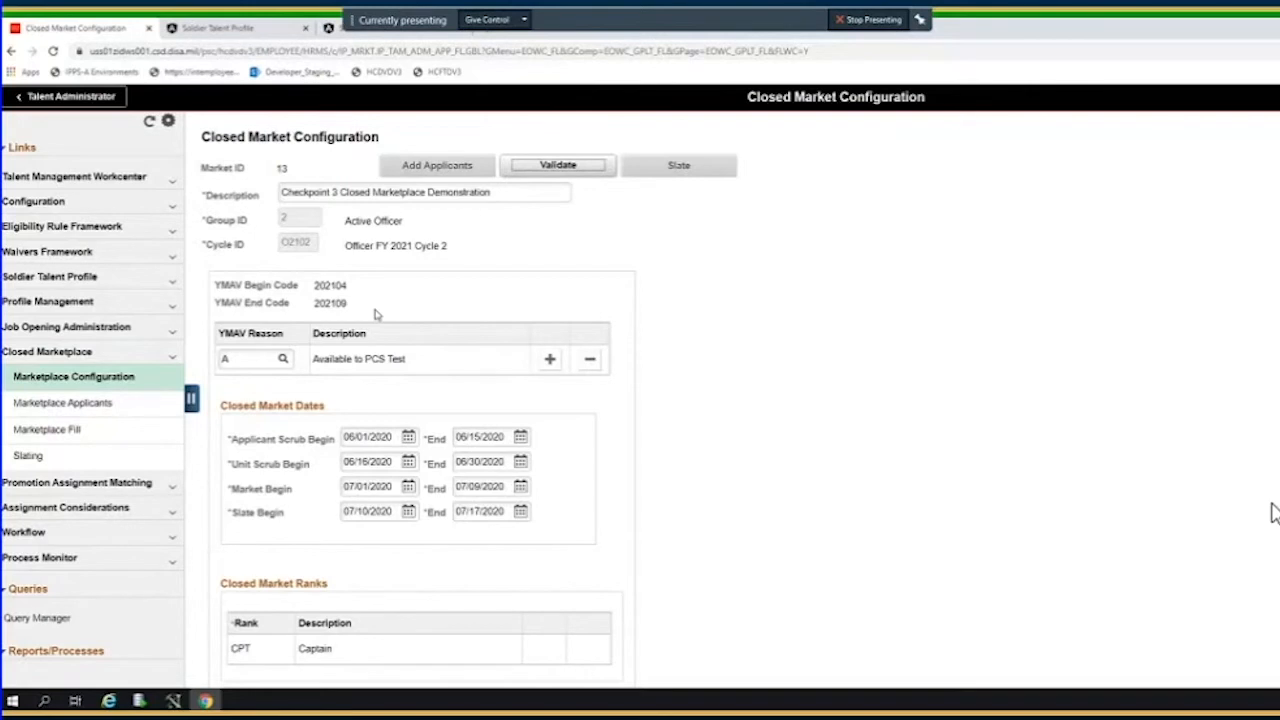
{"action": "mouse_move", "coordinate": [395, 311]}
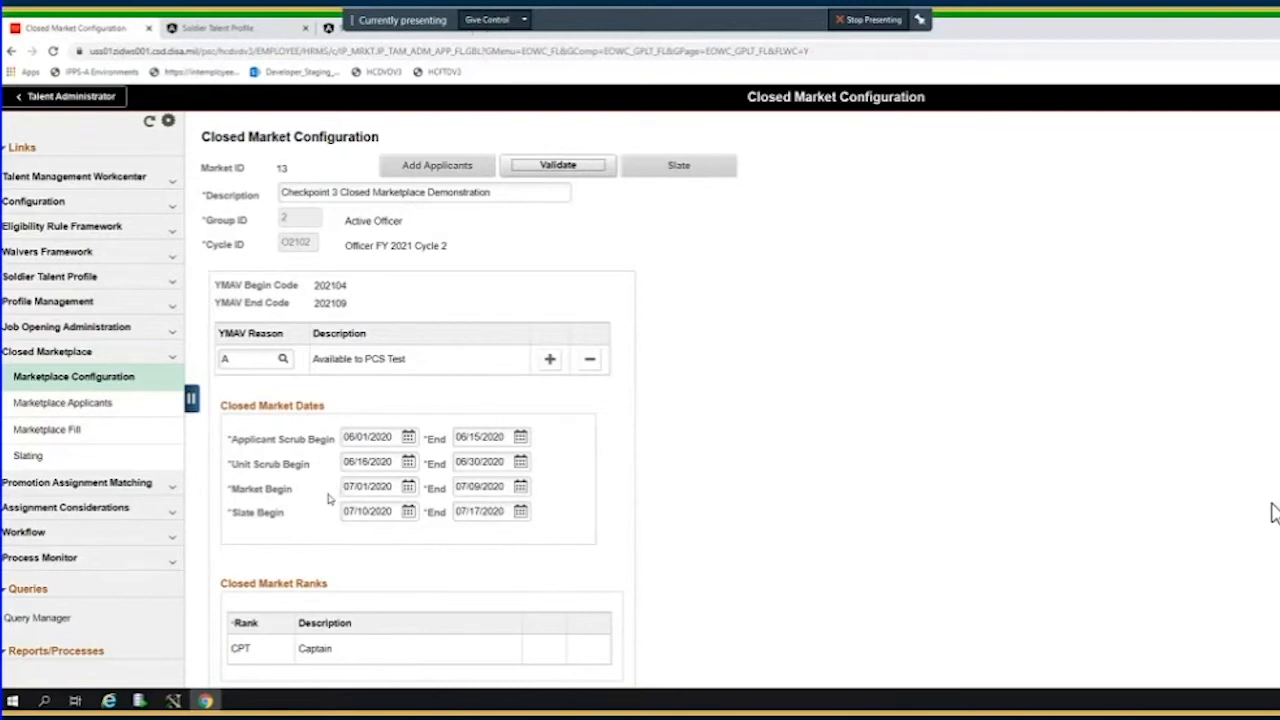
{"action": "scroll", "scroll_direction": "down", "scroll_amount": 3}
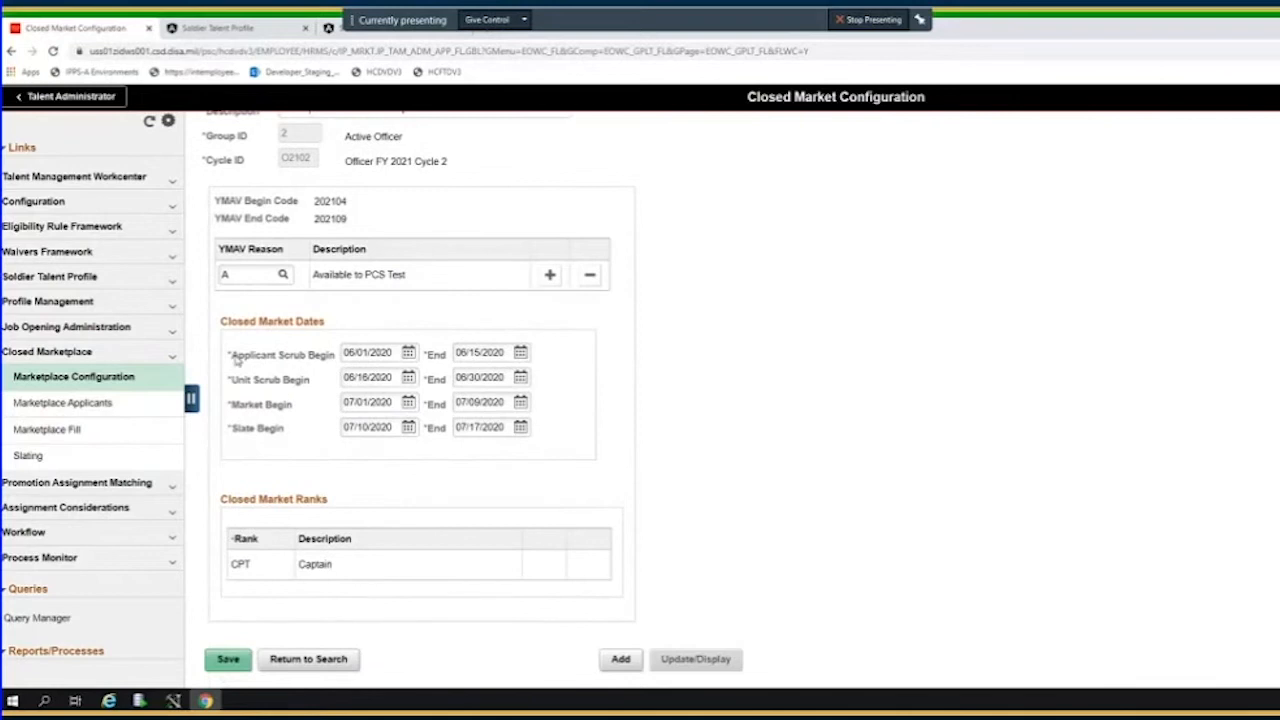
{"action": "mouse_move", "coordinate": [502, 432]}
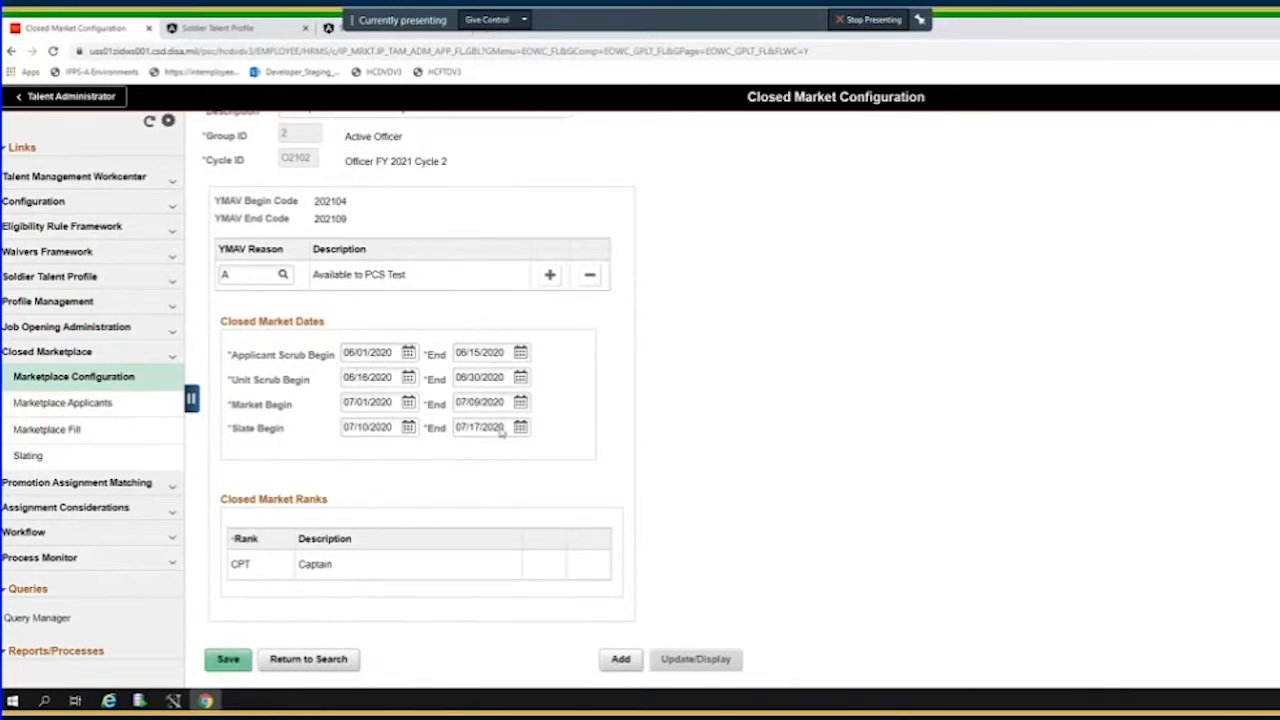
{"action": "mouse_move", "coordinate": [276, 437]}
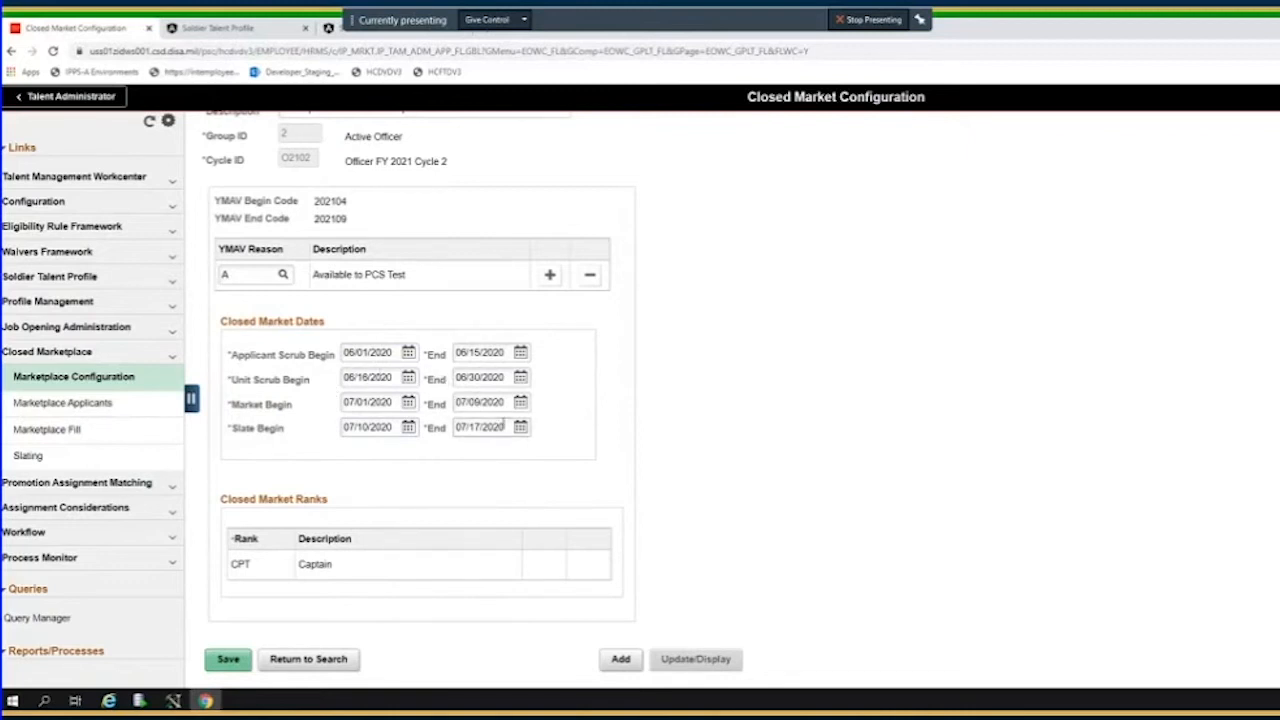
{"action": "scroll", "scroll_direction": "up", "scroll_amount": 3}
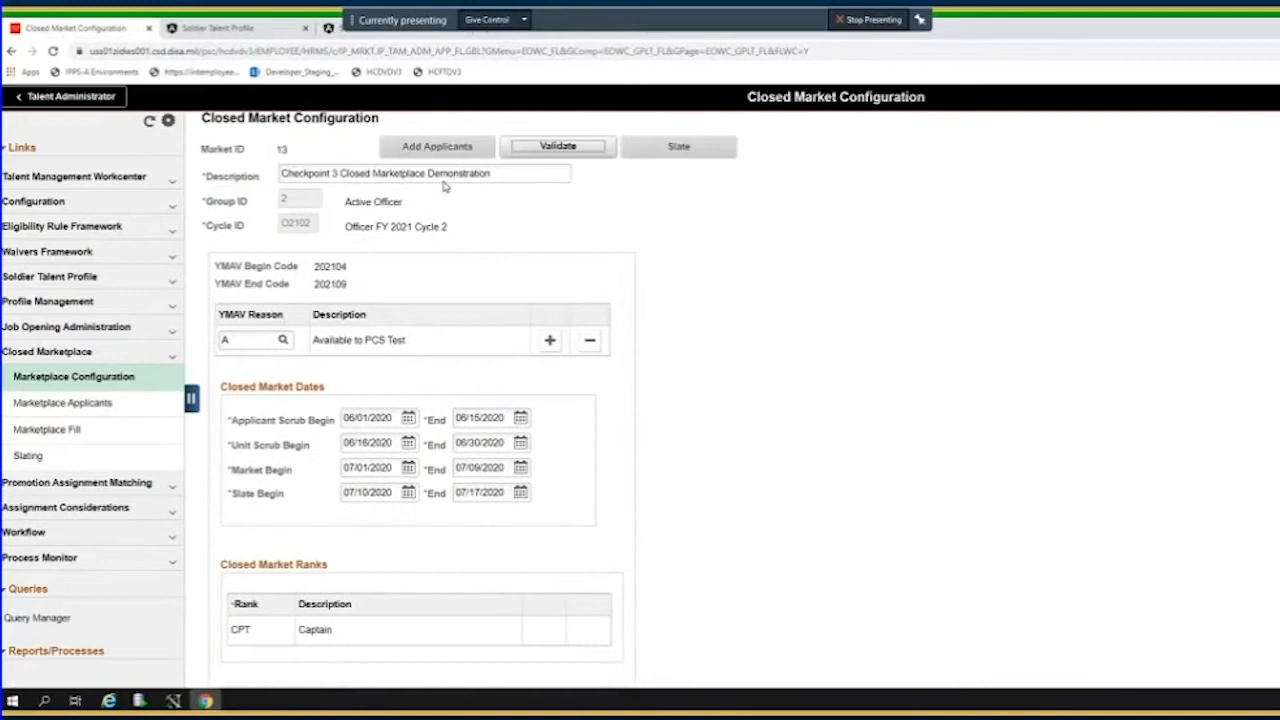
{"action": "mouse_move", "coordinate": [406, 311]}
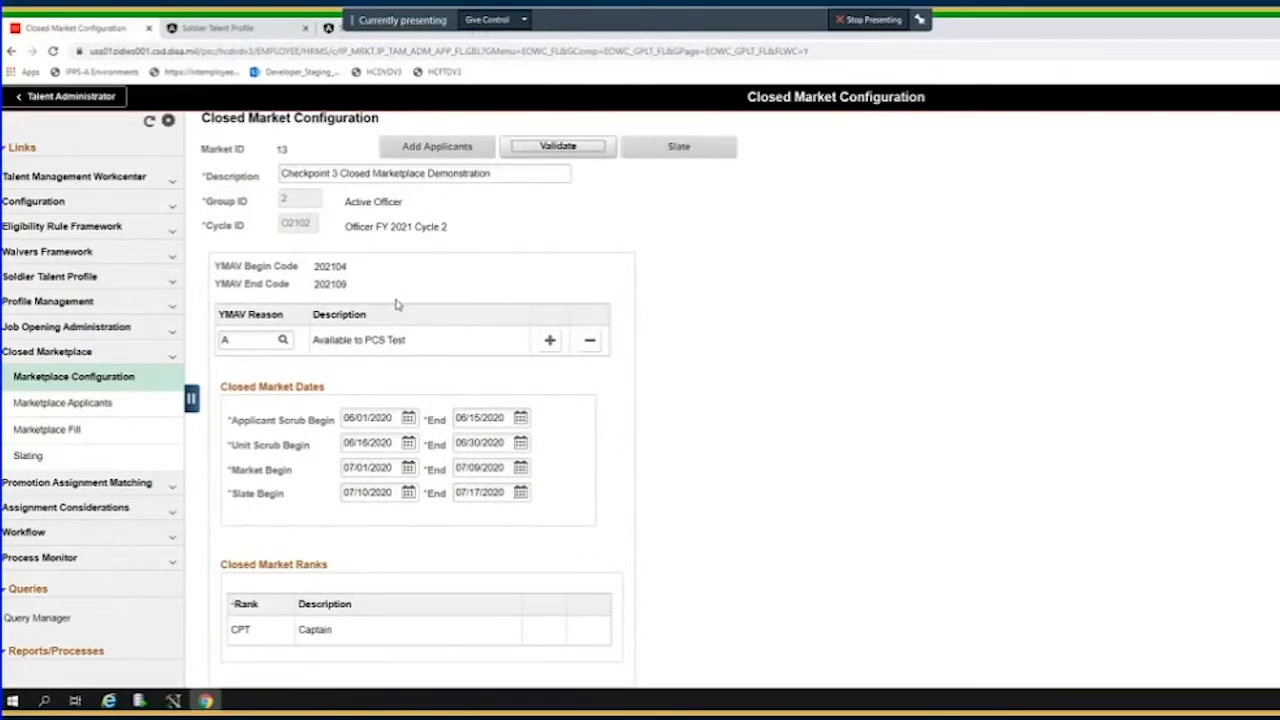
{"action": "mouse_move", "coordinate": [258, 488]}
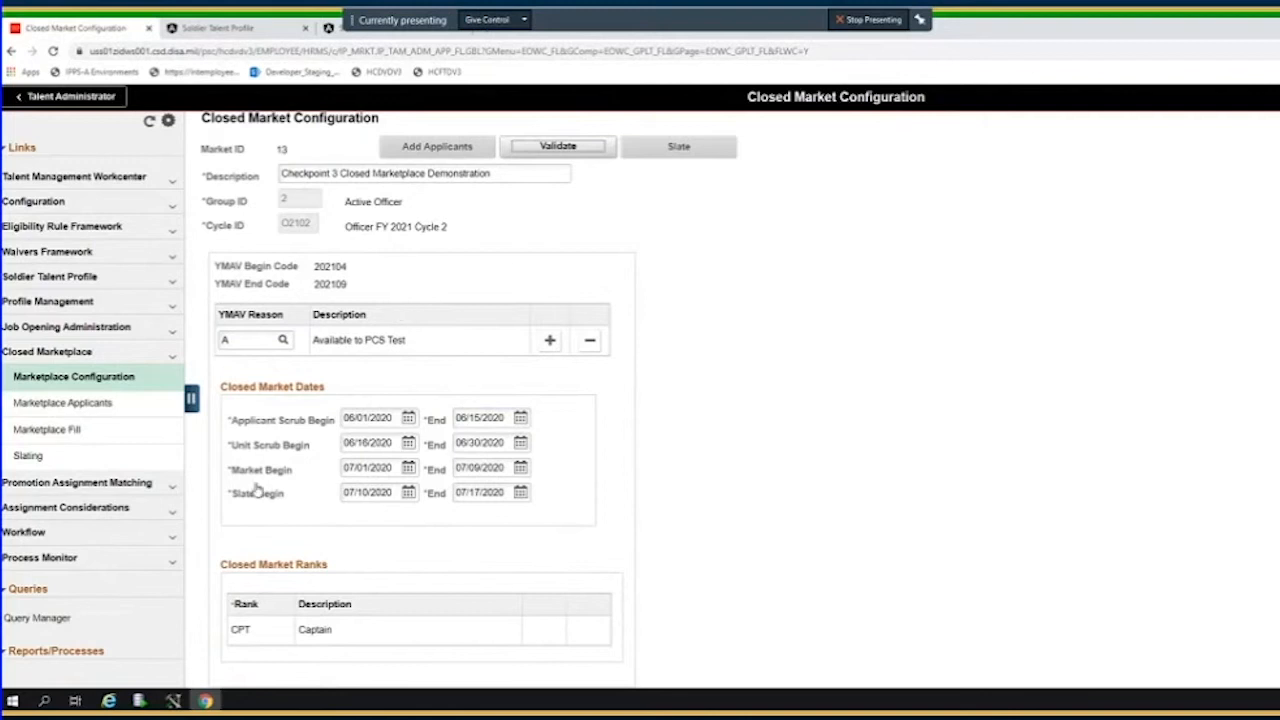
{"action": "mouse_move", "coordinate": [408, 445]}
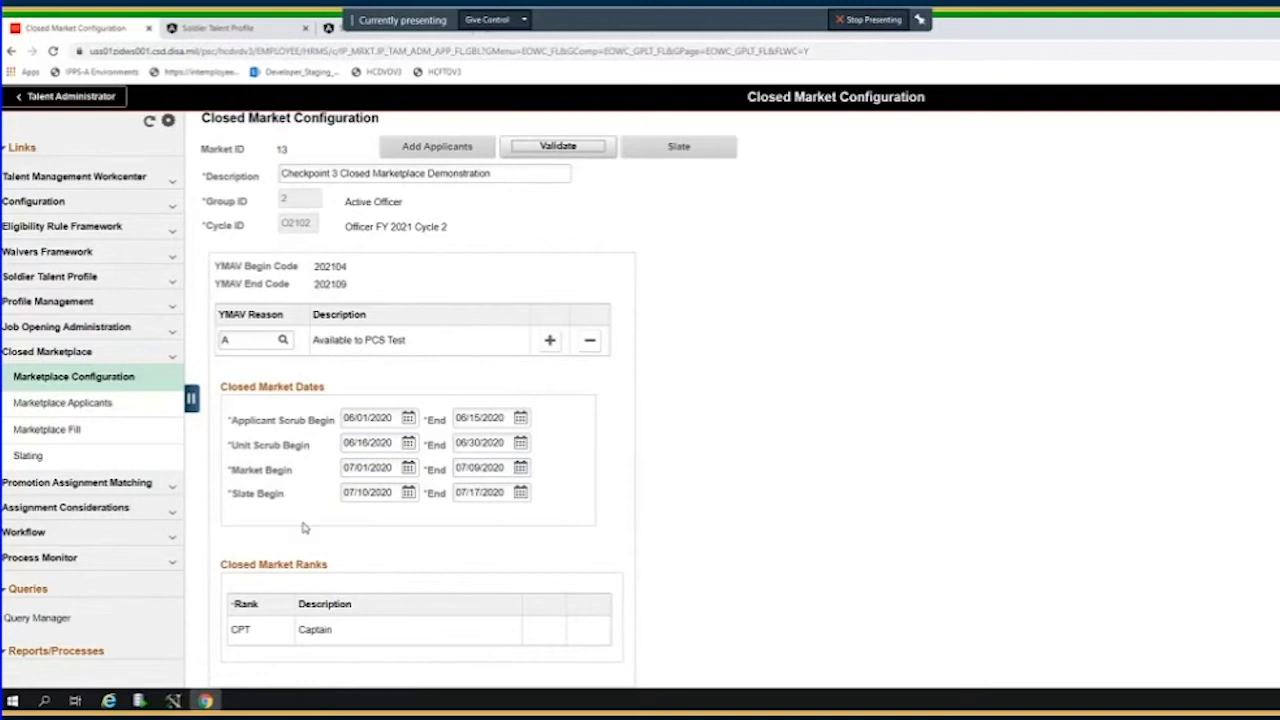
{"action": "mouse_move", "coordinate": [406, 513]}
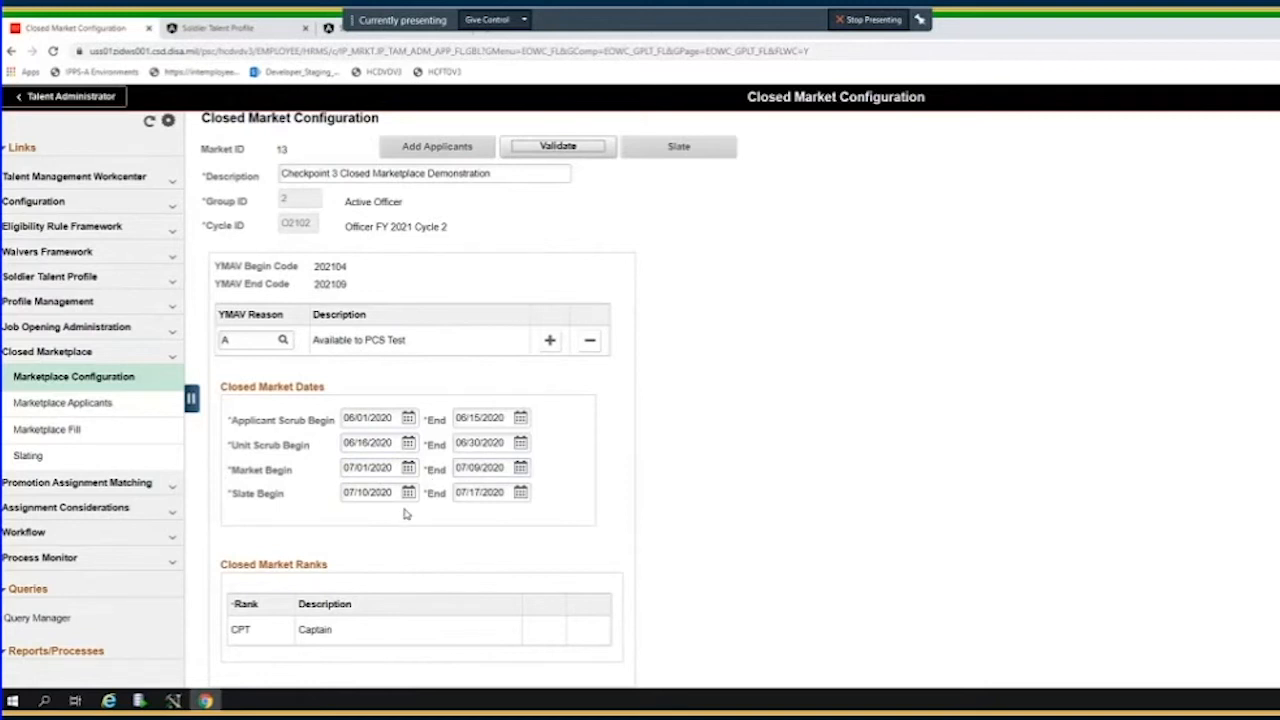
{"action": "mouse_move", "coordinate": [201, 367]}
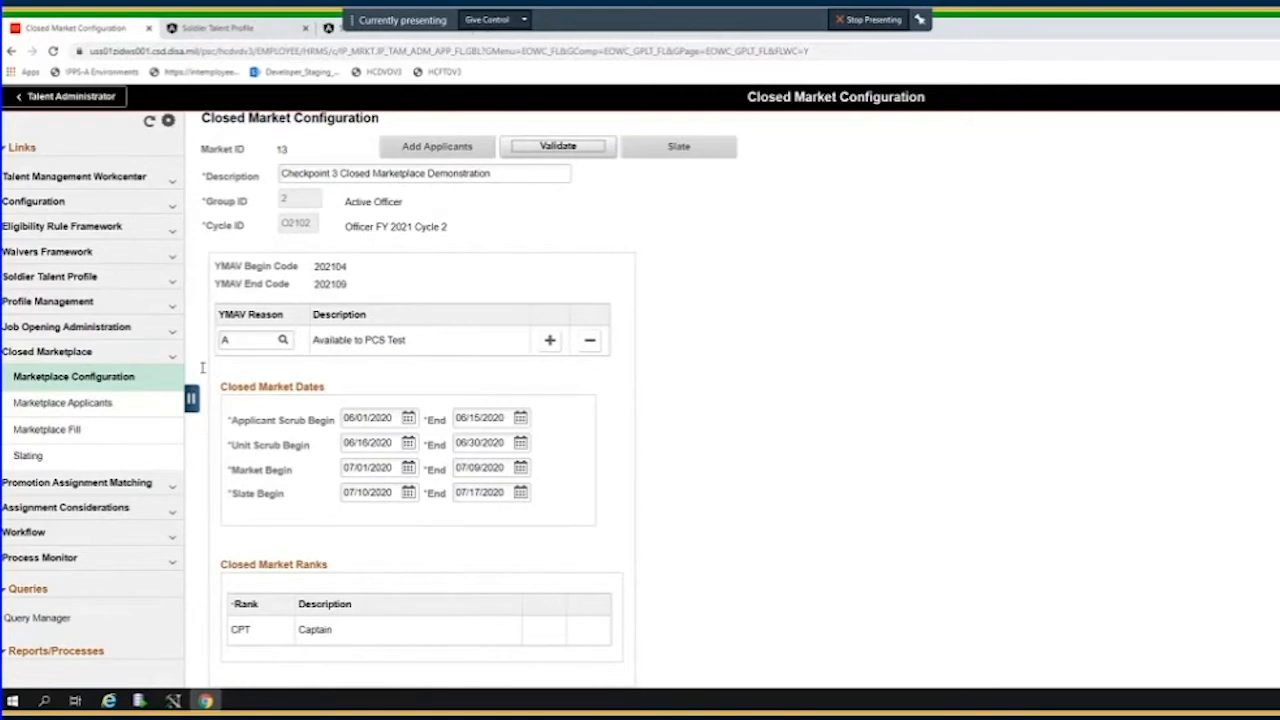
{"action": "mouse_move", "coordinate": [570, 468]}
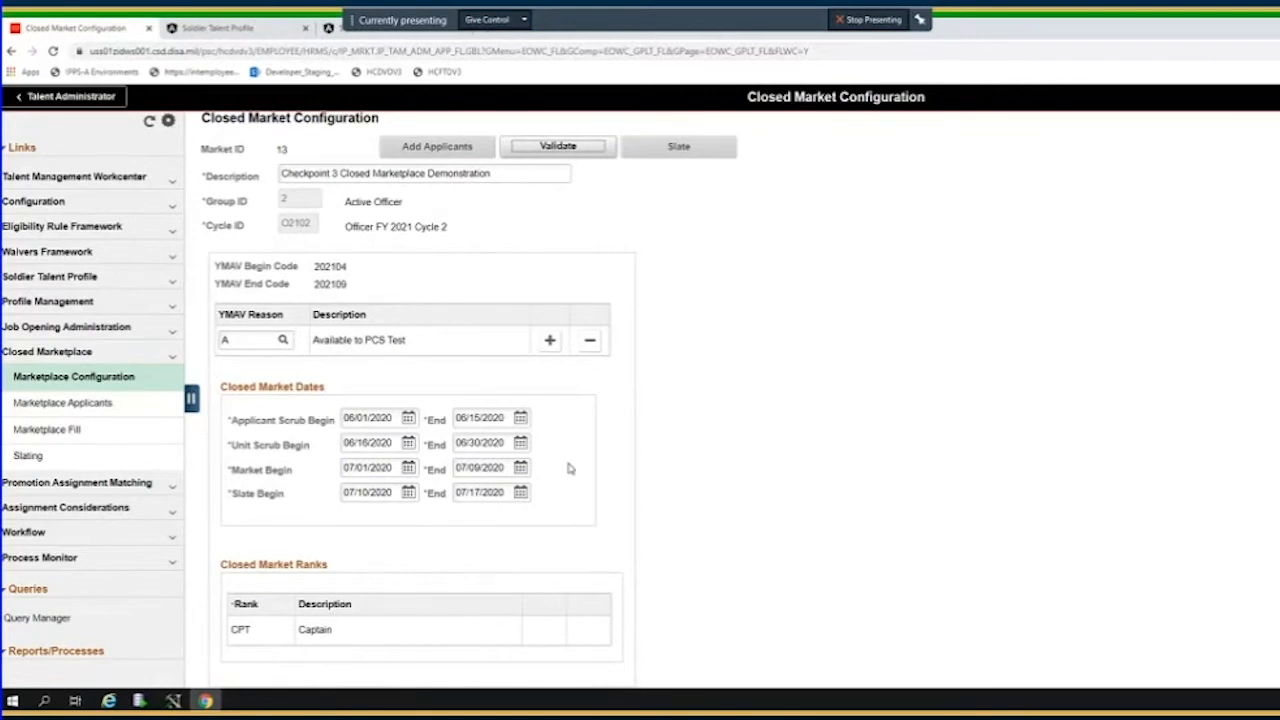
{"action": "mouse_move", "coordinate": [604, 473]}
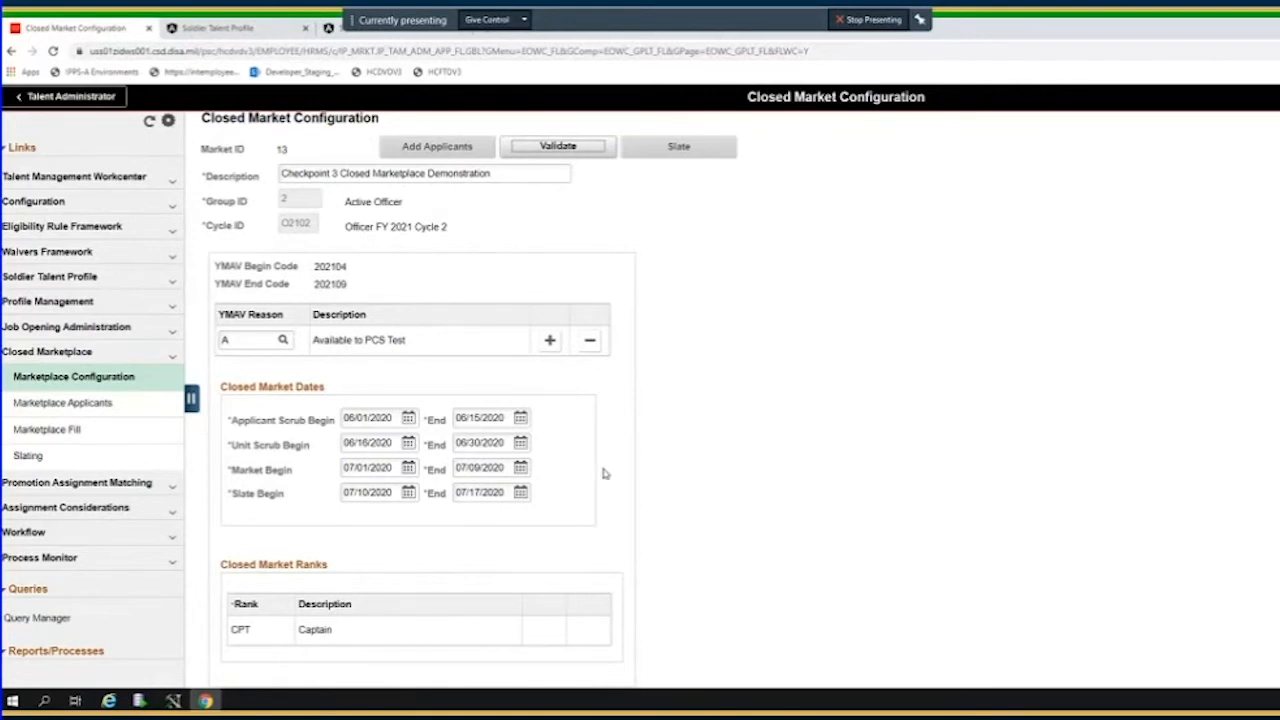
{"action": "mouse_move", "coordinate": [726, 491]}
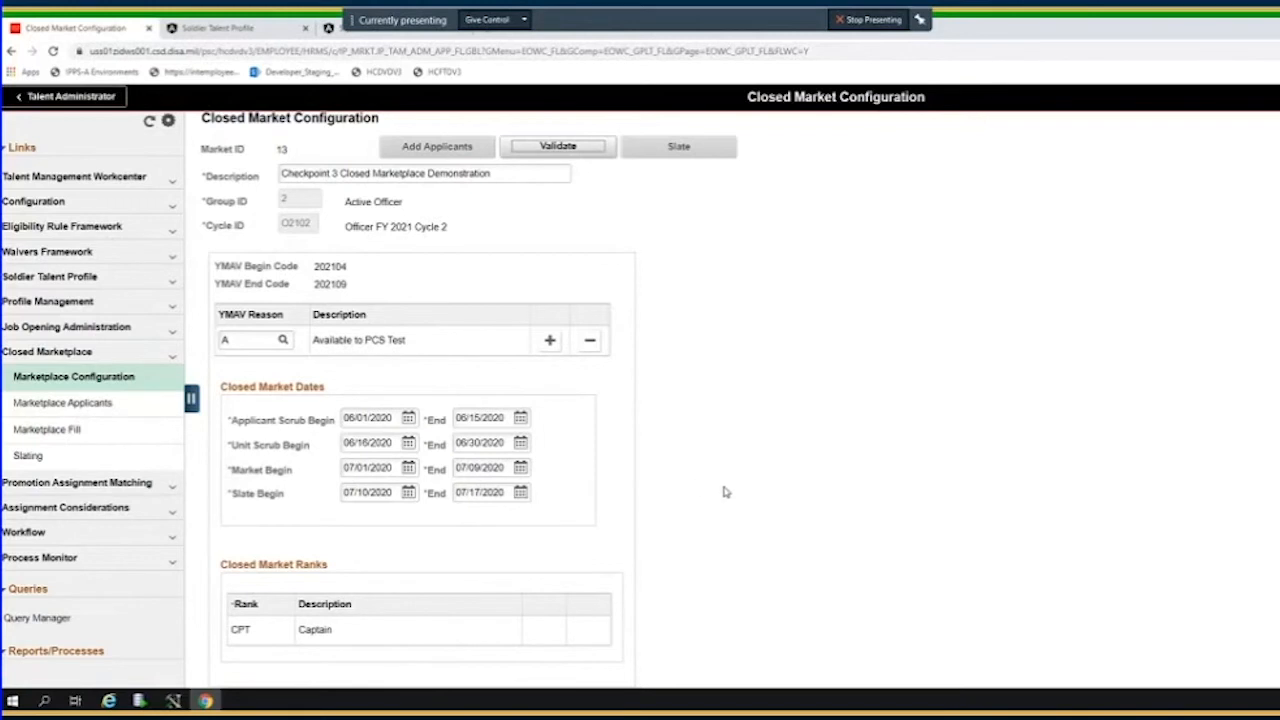
{"action": "mouse_move", "coordinate": [410, 164]}
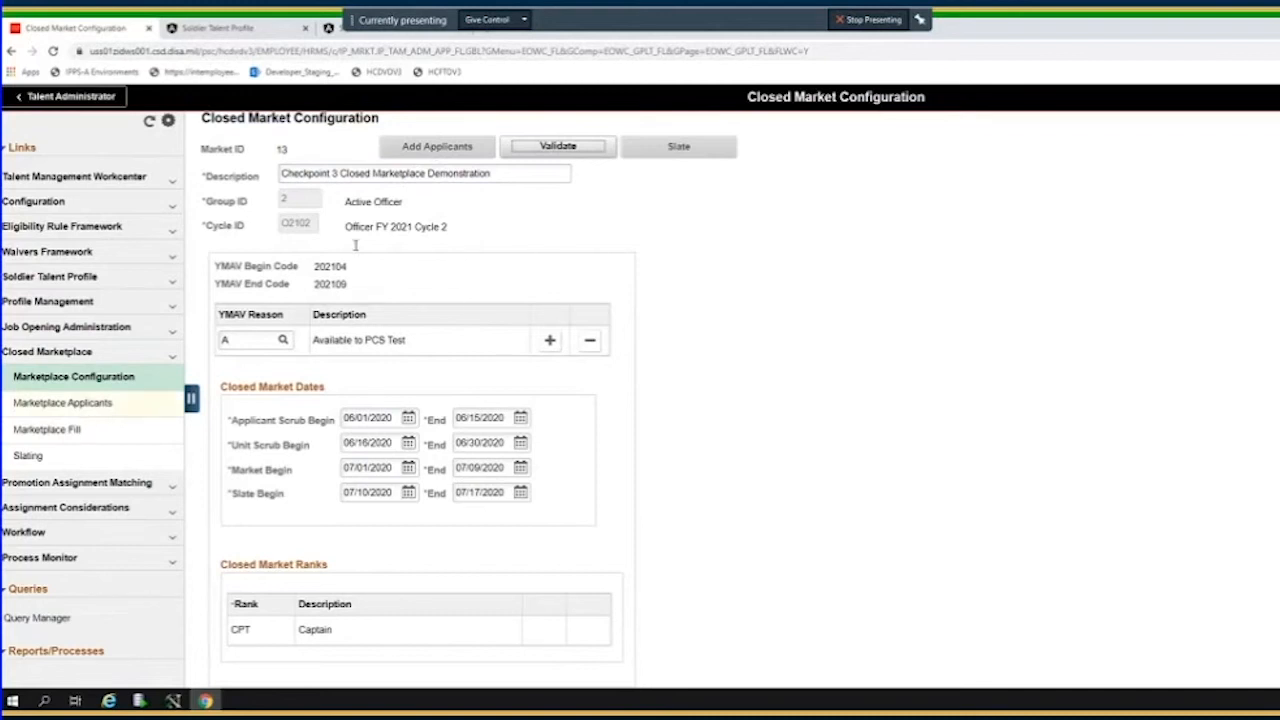
{"action": "mouse_move", "coordinate": [350, 268]}
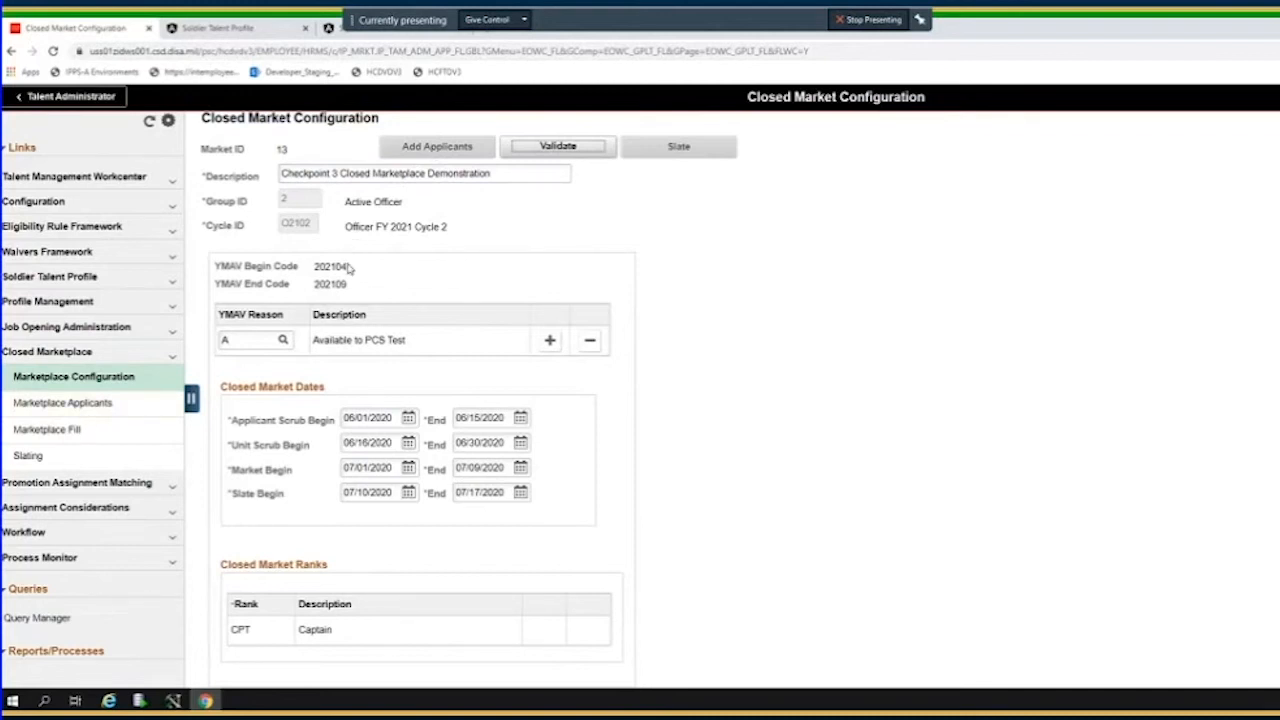
{"action": "left_click", "coordinate": [315, 629]}
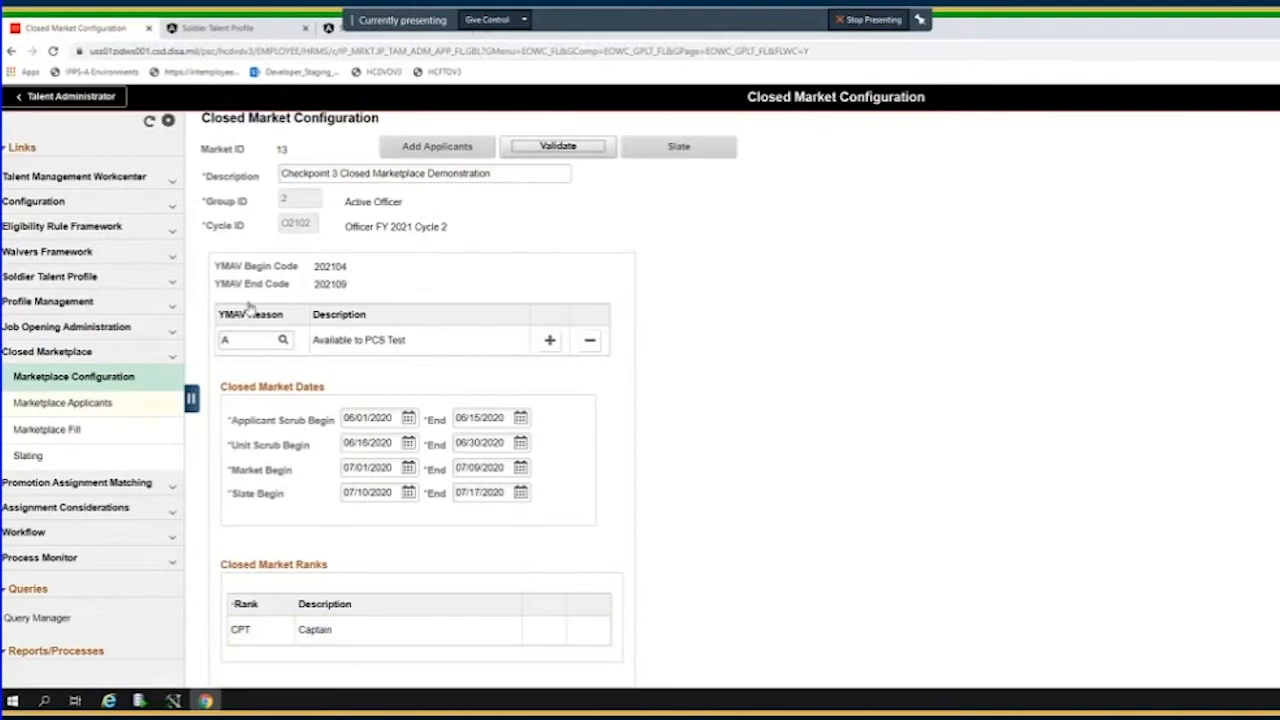
Search Marketplace Applicants for market ID 13 to list its five Captain applicants
{"action": "left_click", "coordinate": [62, 402]}
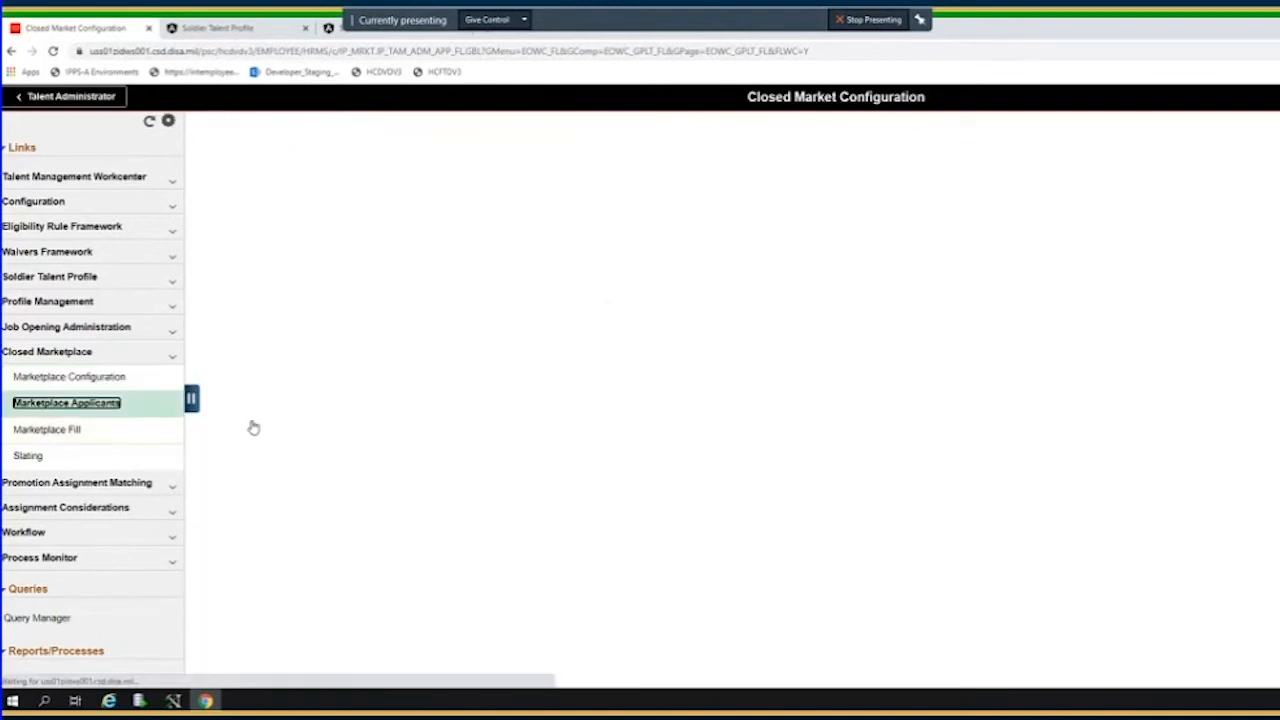
{"action": "left_click", "coordinate": [66, 402]}
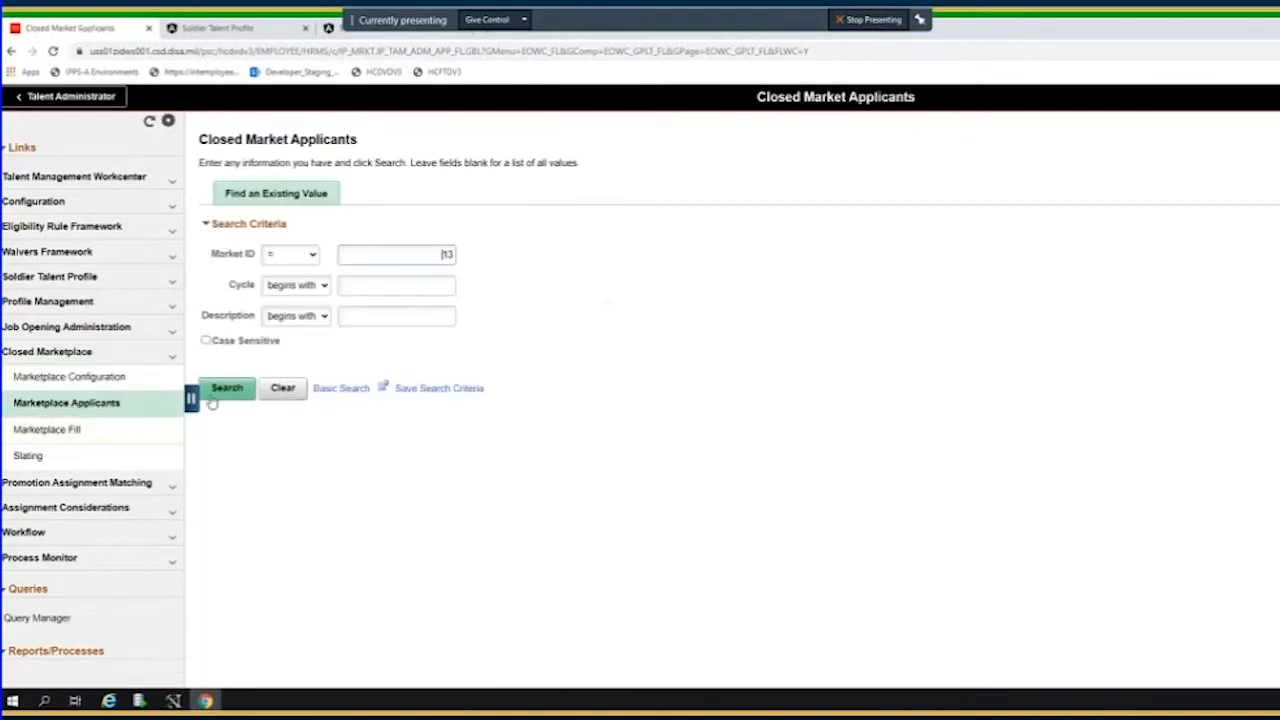
{"action": "left_click", "coordinate": [227, 388]}
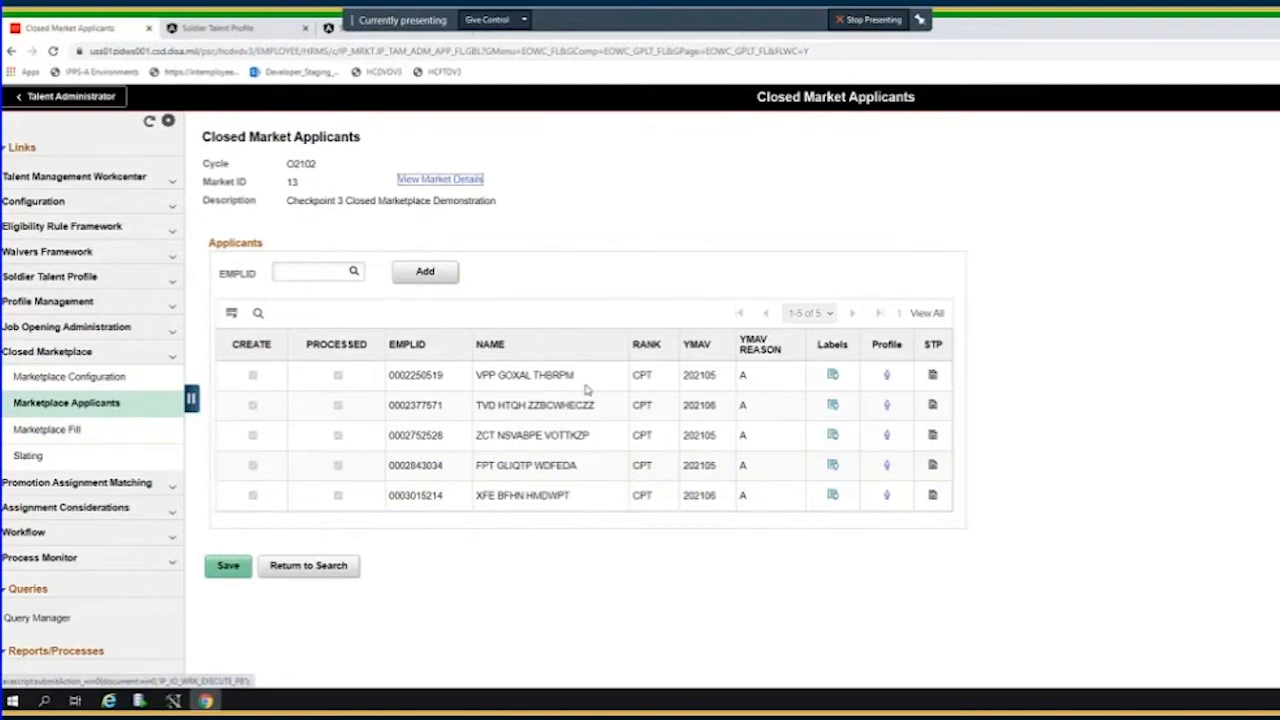
{"action": "mouse_move", "coordinate": [258, 406]}
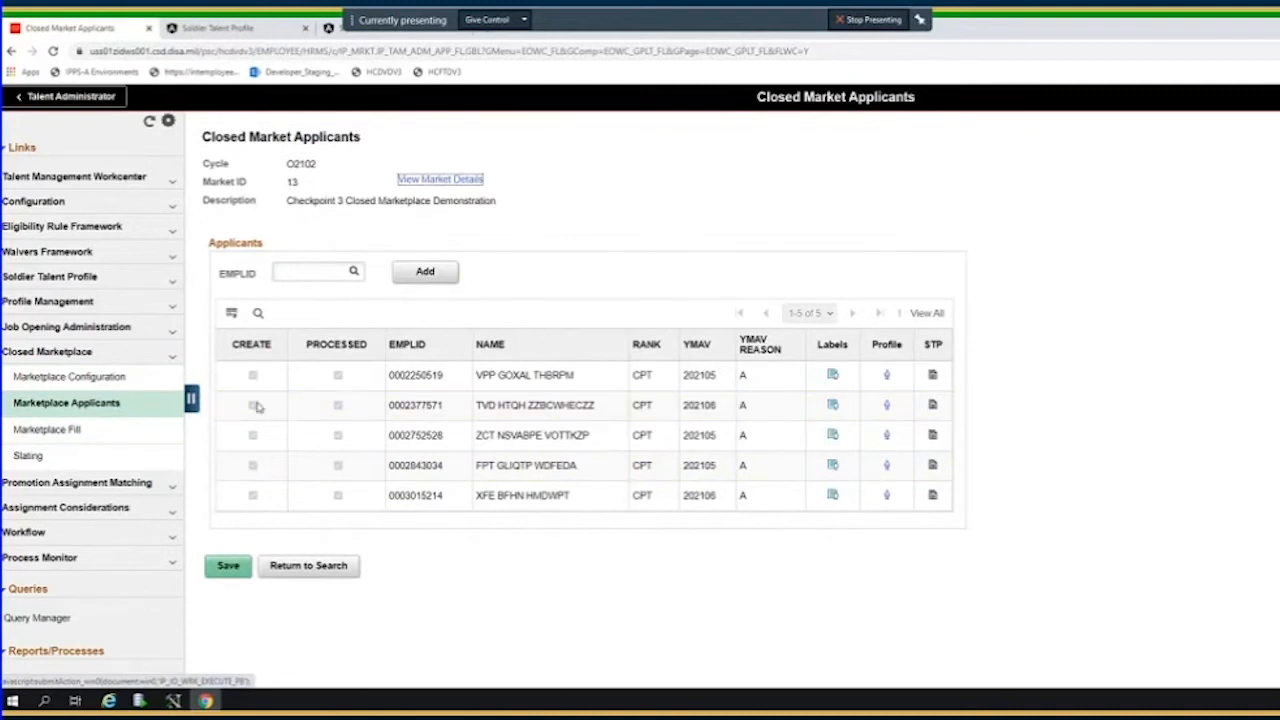
{"action": "left_click", "coordinate": [253, 374]}
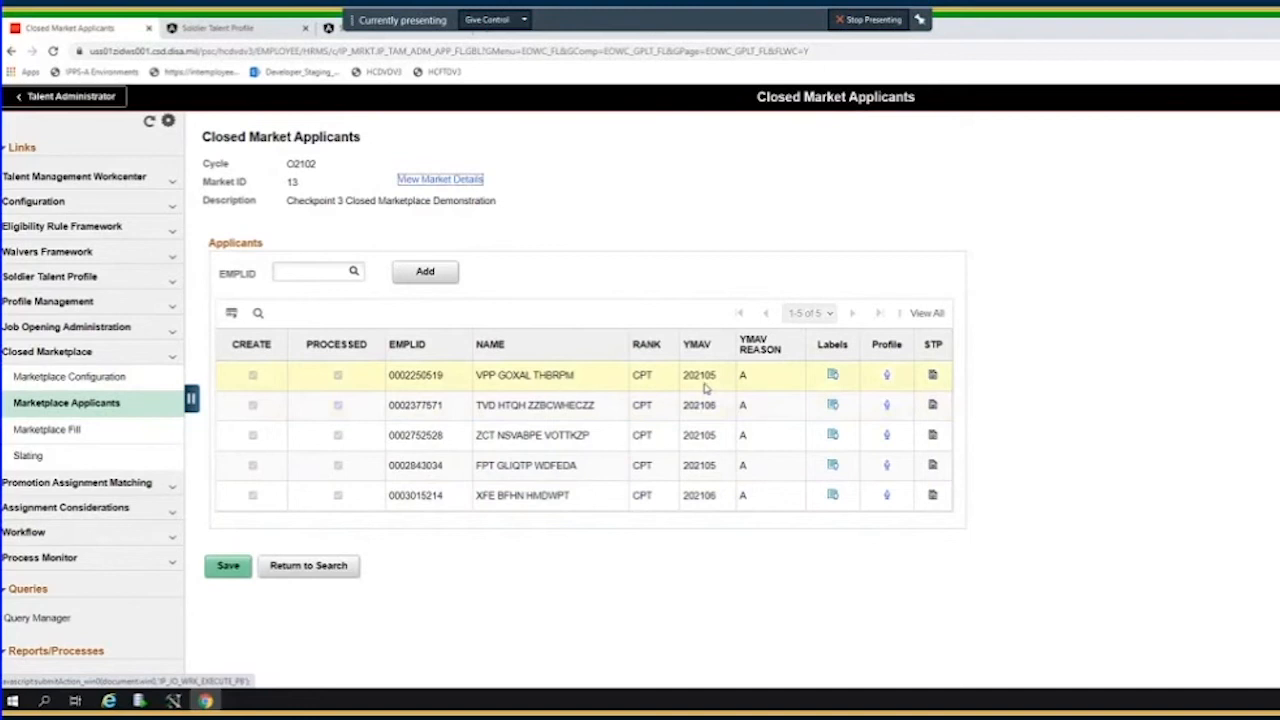
{"action": "mouse_move", "coordinate": [770, 678]}
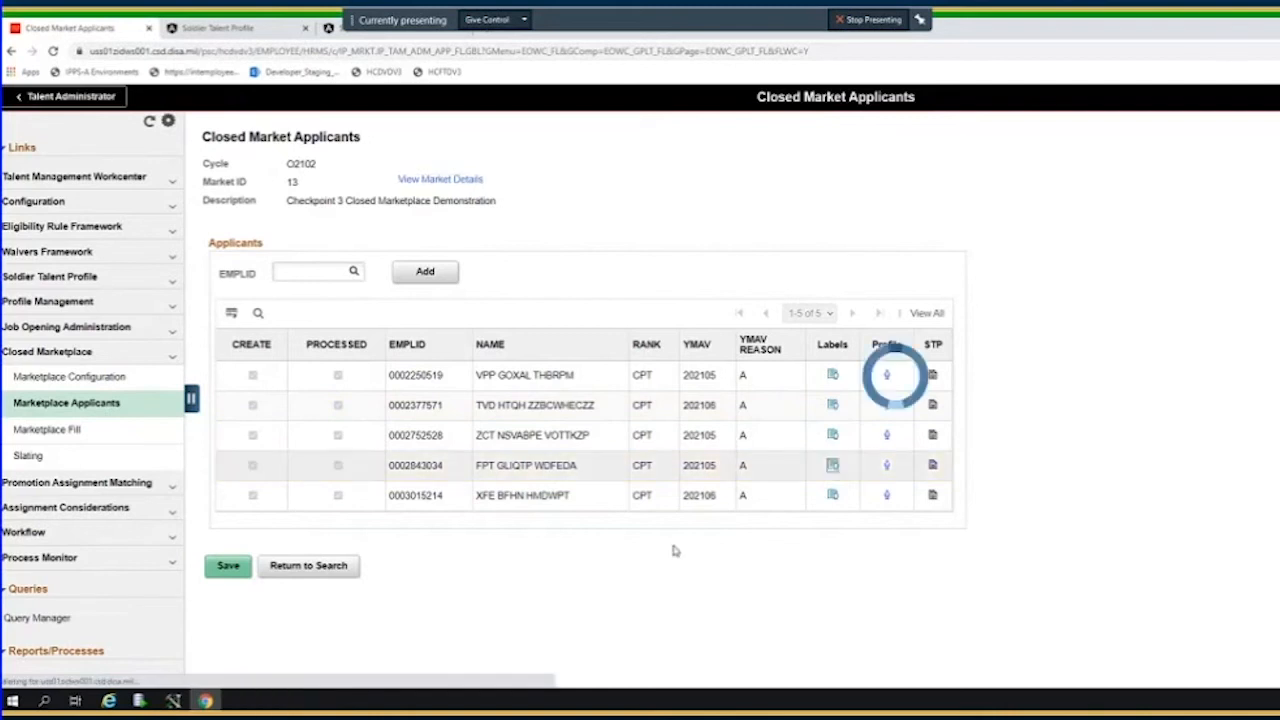
Open the fourth applicant's labels, showing CONUS and VEHICULAR
{"action": "left_click", "coordinate": [832, 374]}
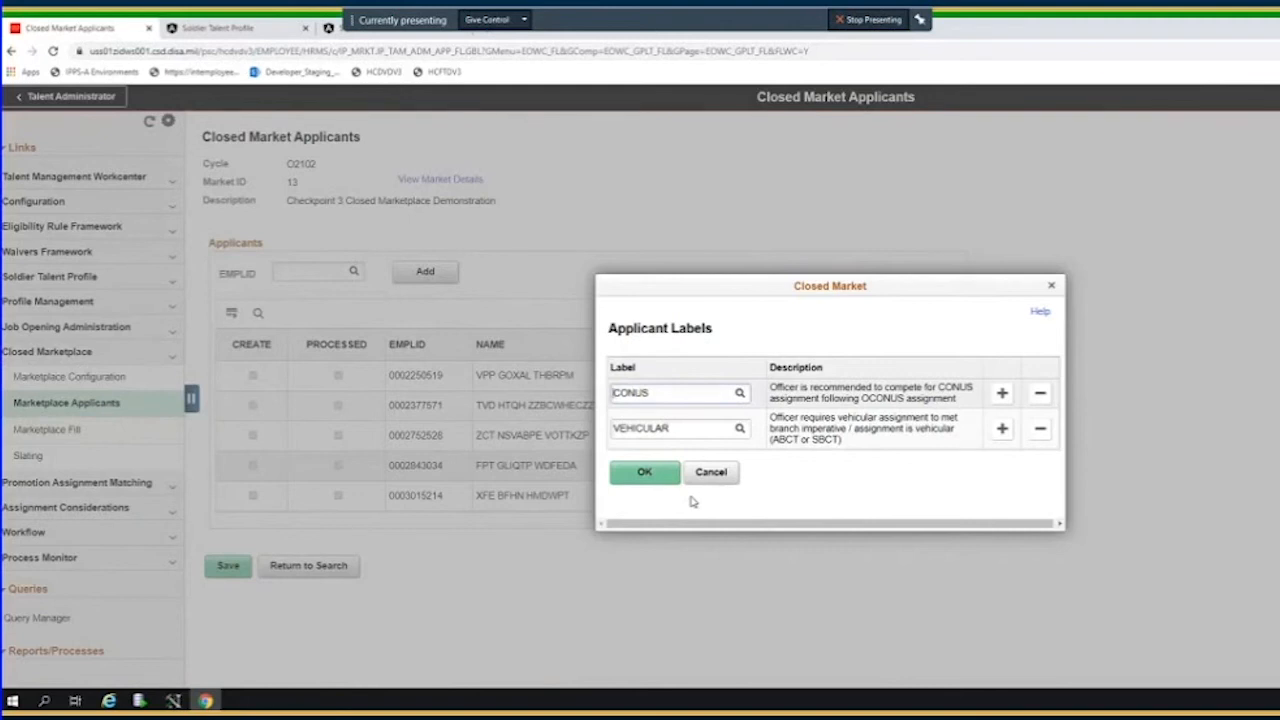
{"action": "mouse_move", "coordinate": [711, 472]}
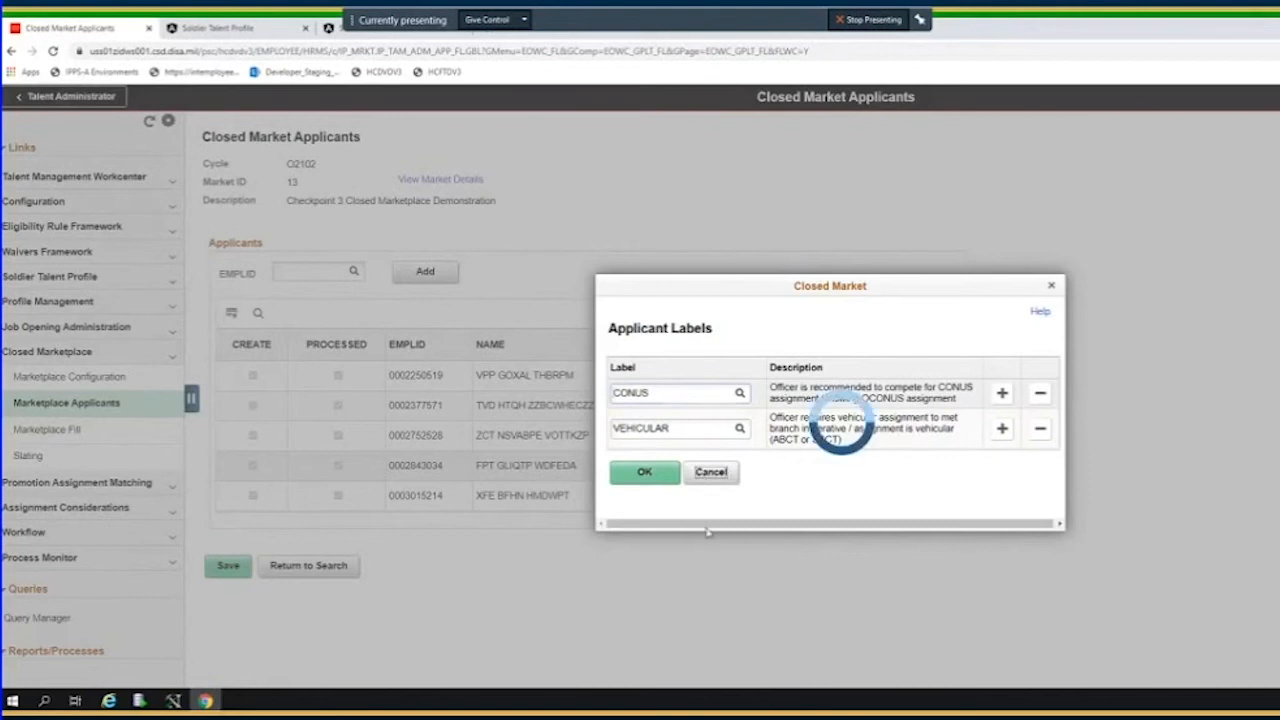
Cancel the Applicant Labels dialog without changes, back to market 13's applicants
{"action": "left_click", "coordinate": [644, 471]}
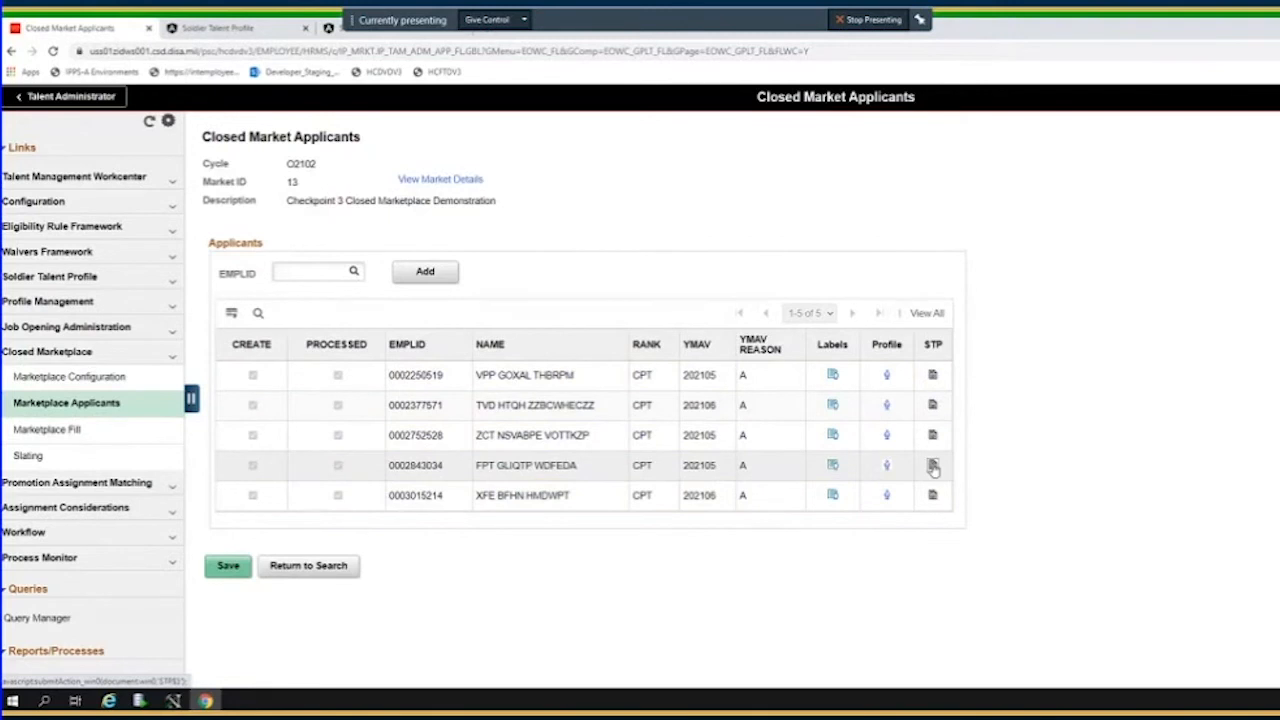
{"action": "left_click", "coordinate": [932, 465]}
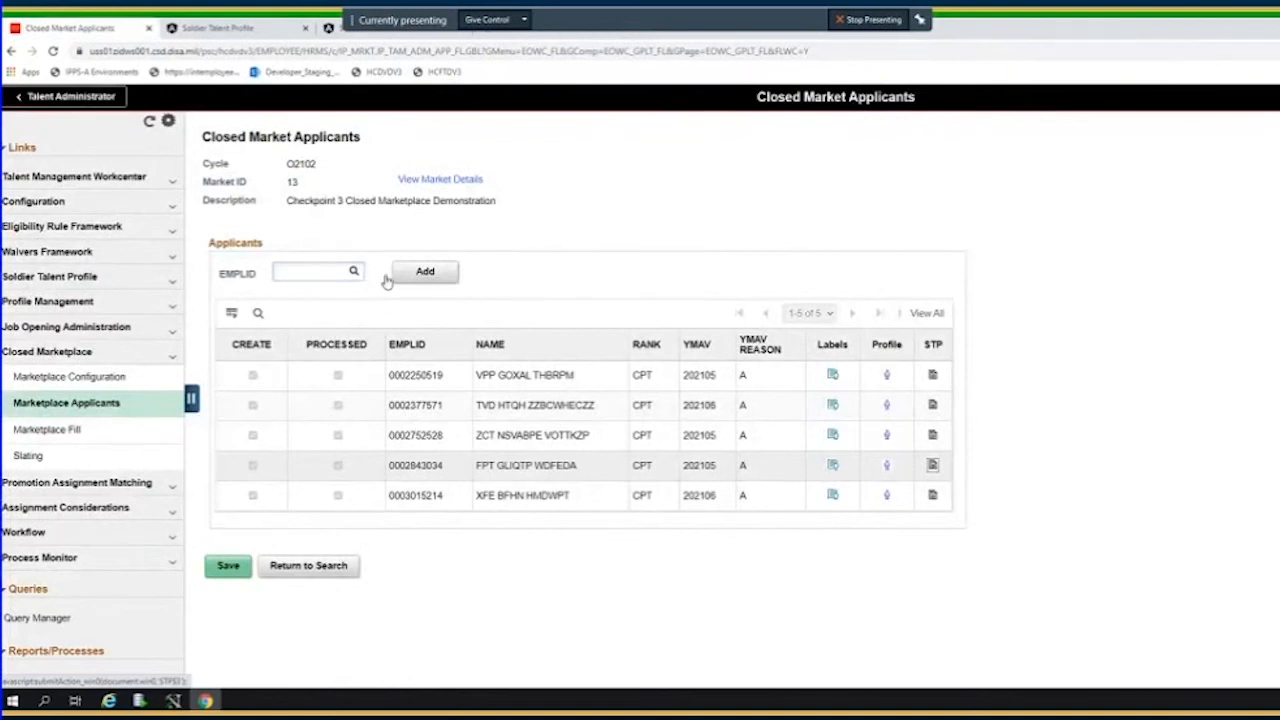
{"action": "mouse_move", "coordinate": [378, 368]}
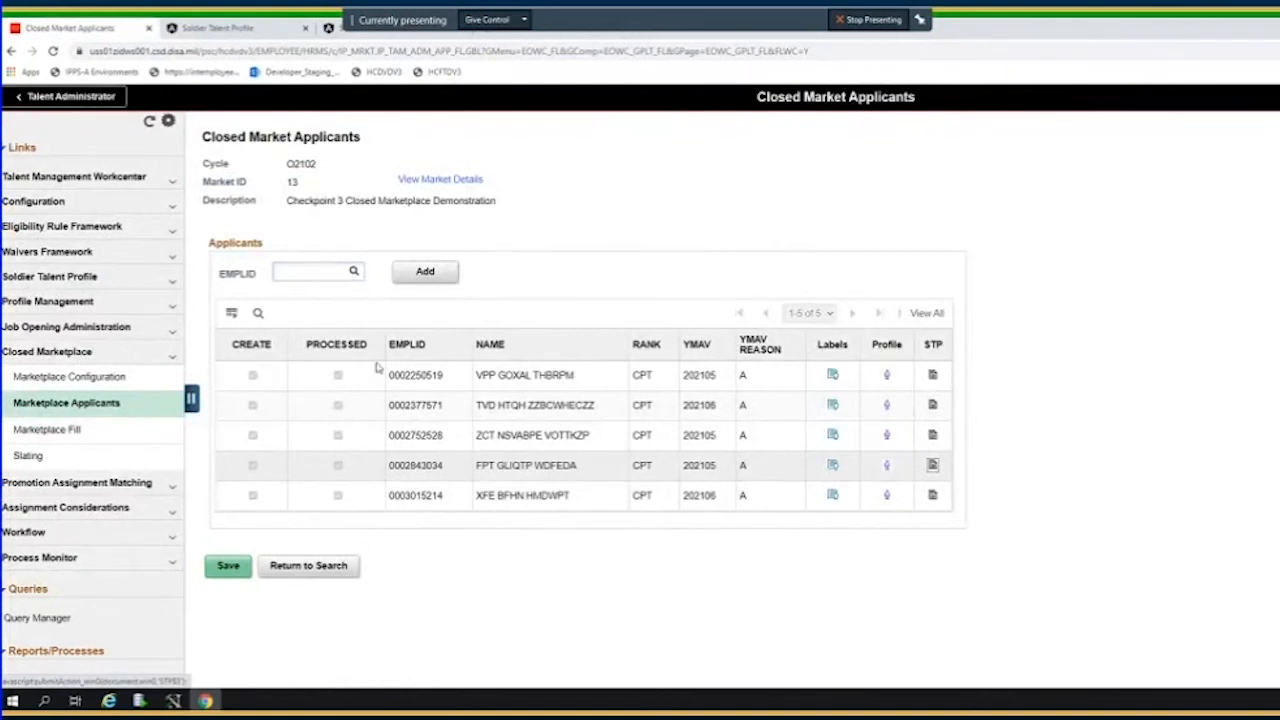
{"action": "mouse_move", "coordinate": [438, 478]}
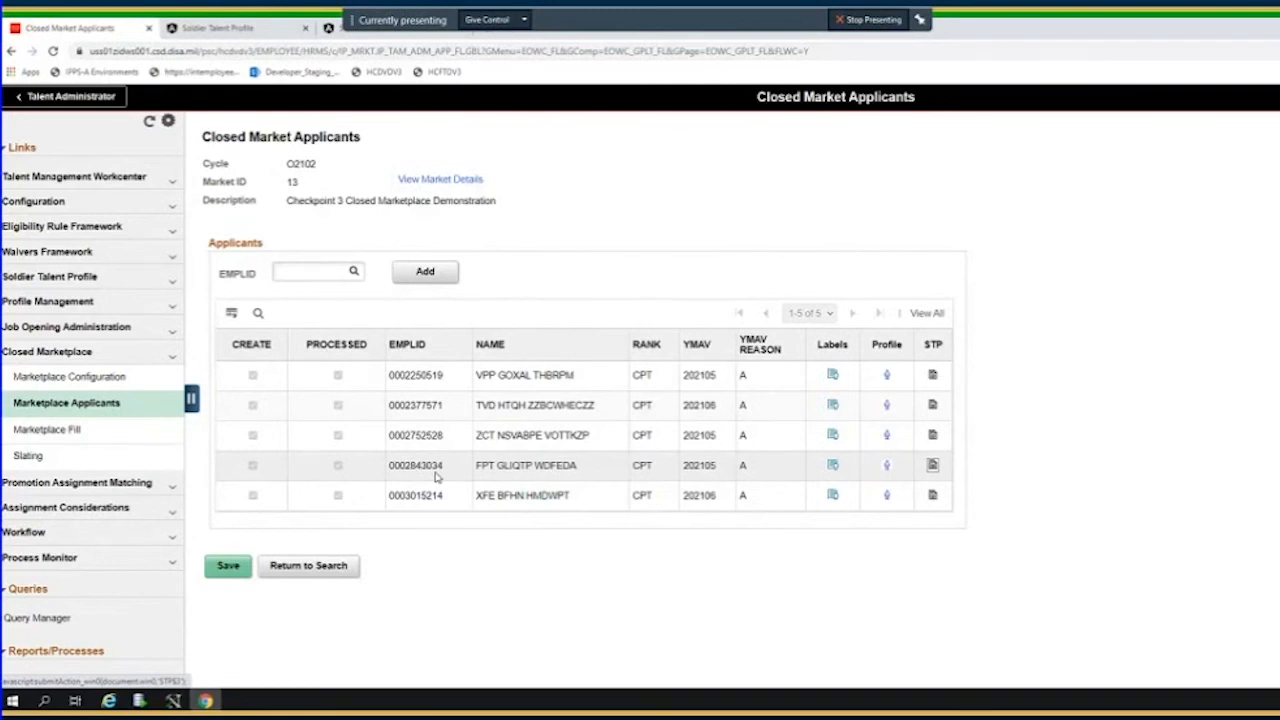
{"action": "mouse_move", "coordinate": [575, 503]}
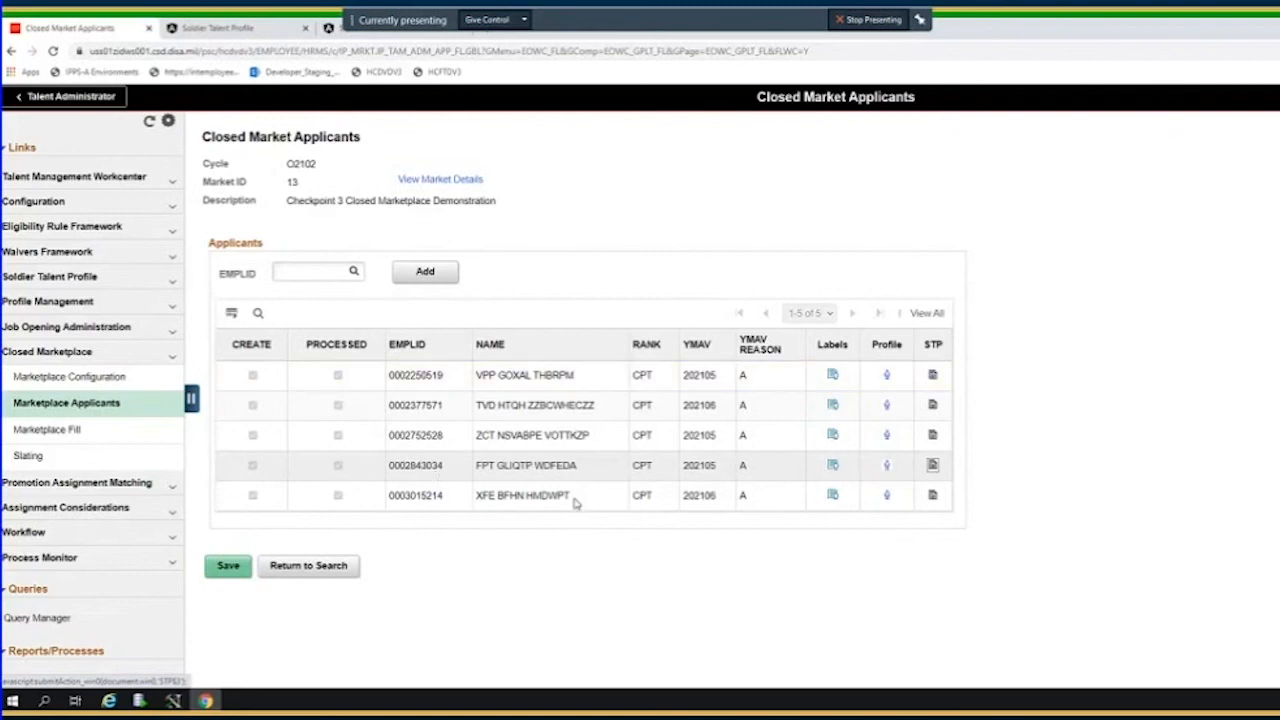
{"action": "mouse_move", "coordinate": [595, 454]}
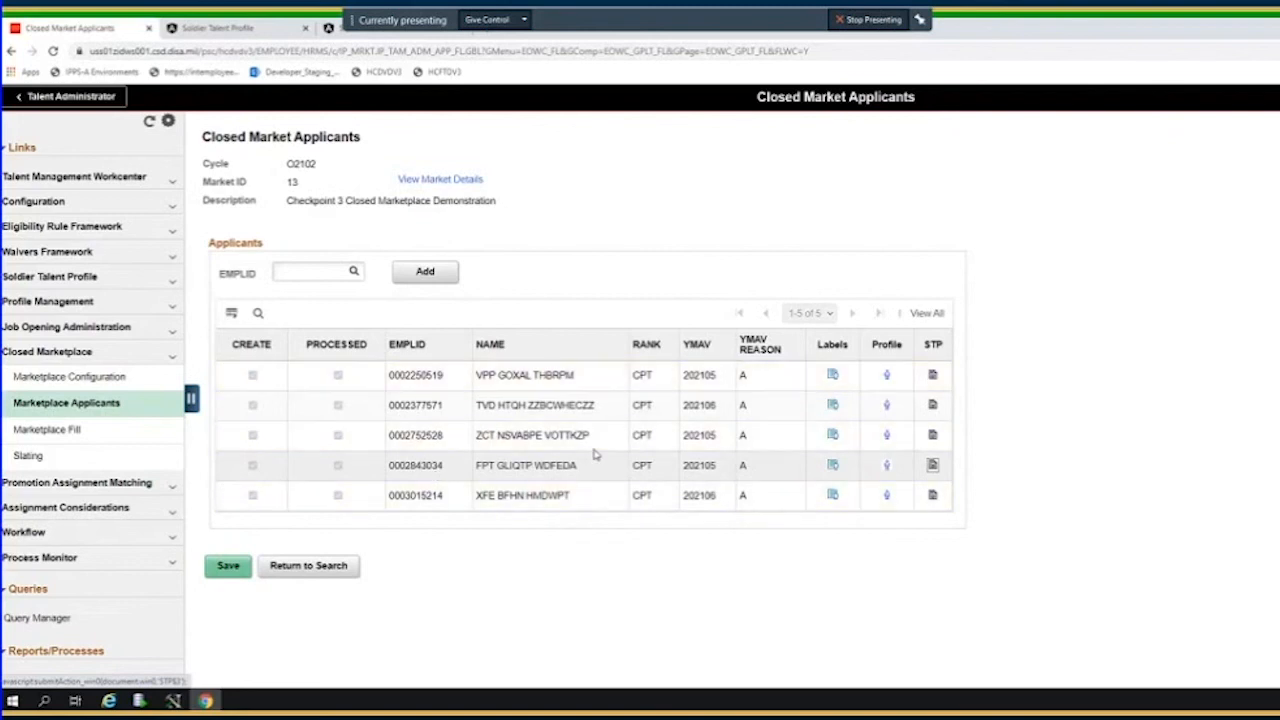
{"action": "mouse_move", "coordinate": [610, 570]}
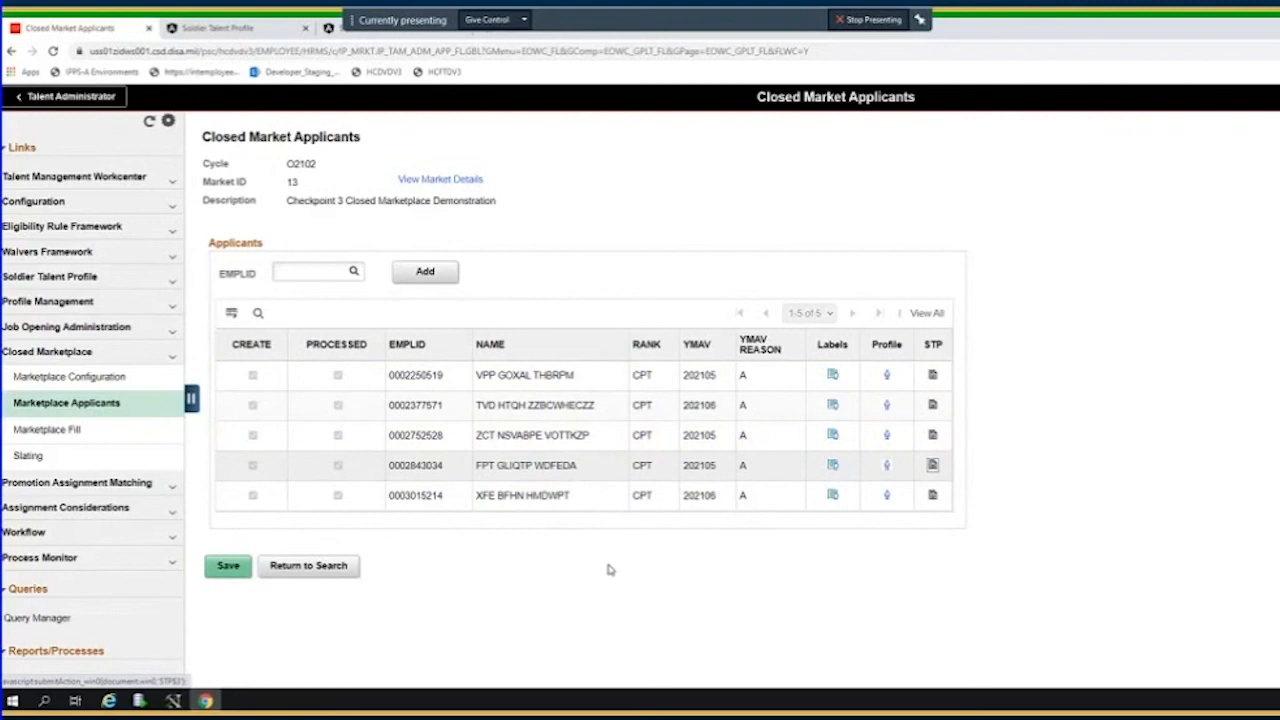
{"action": "mouse_move", "coordinate": [445, 424]}
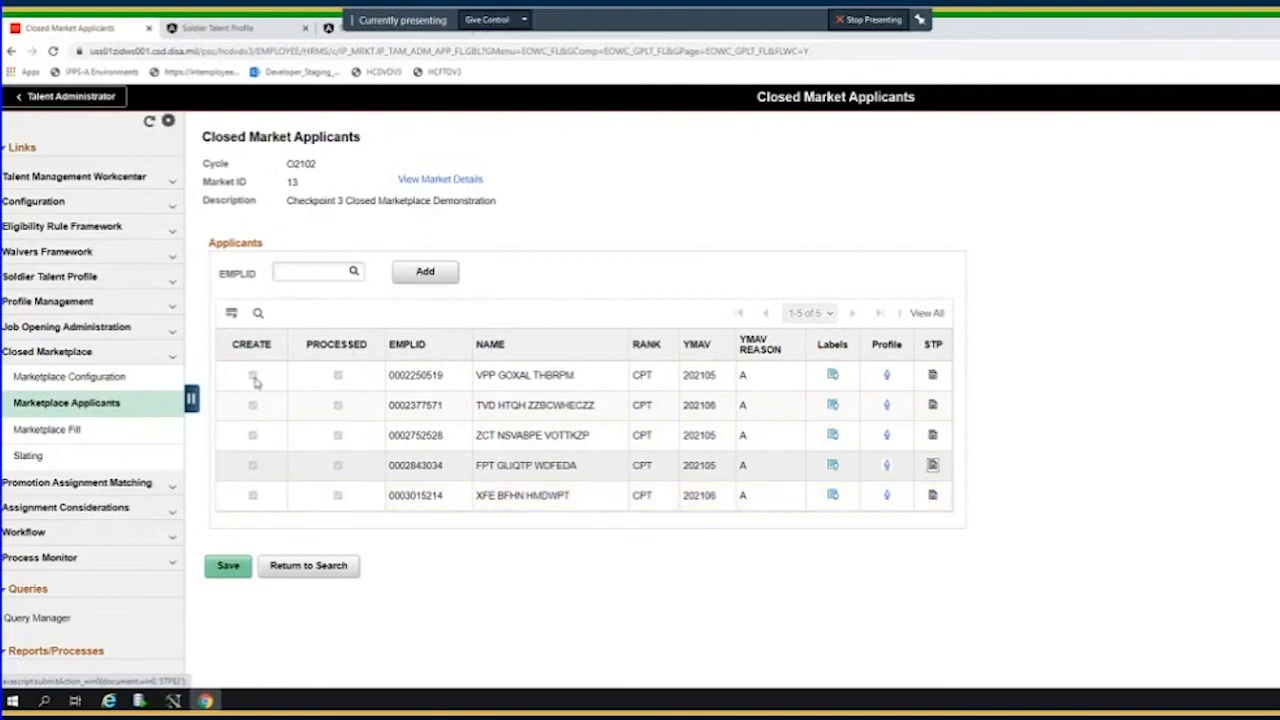
{"action": "mouse_move", "coordinate": [323, 584]}
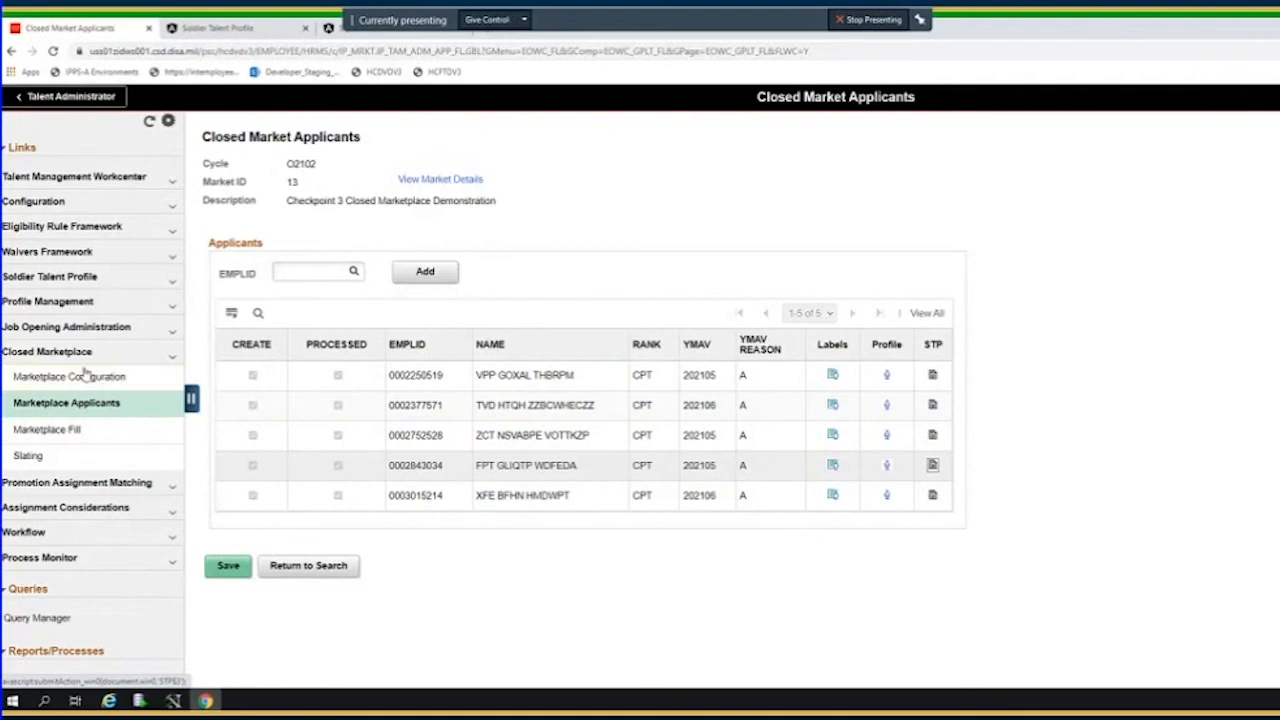
{"action": "left_click", "coordinate": [535, 405]}
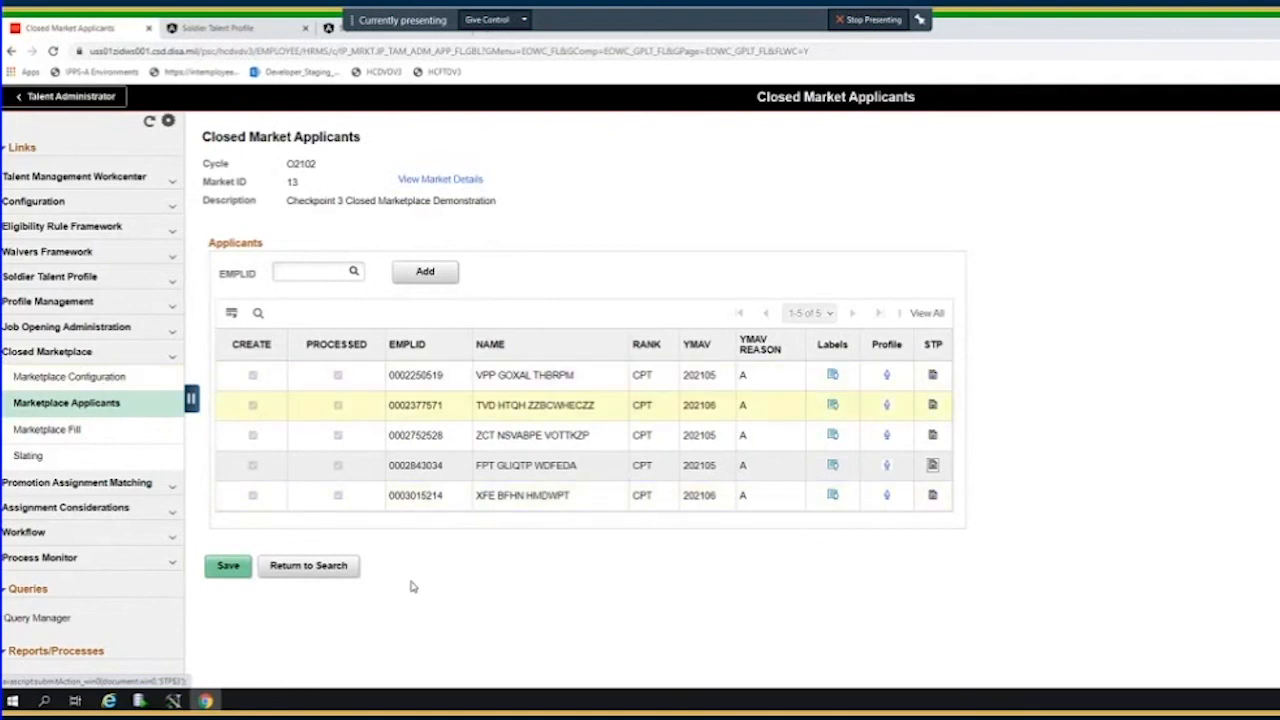